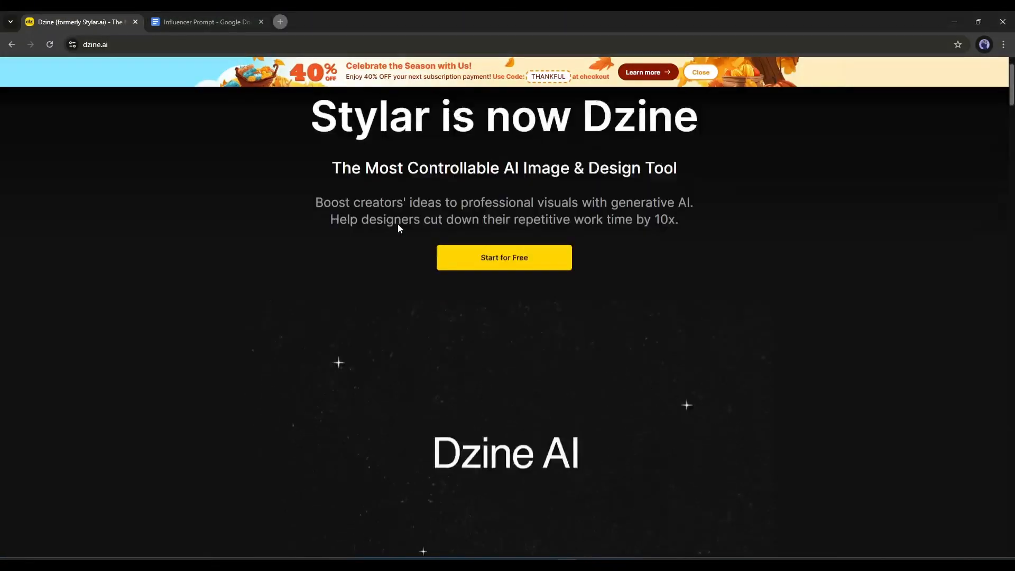
Enter the Dzine dashboard and browse the AI Tools, Popular effects and Style Library
{"action": "scroll", "scroll_direction": "down", "scroll_amount": 3}
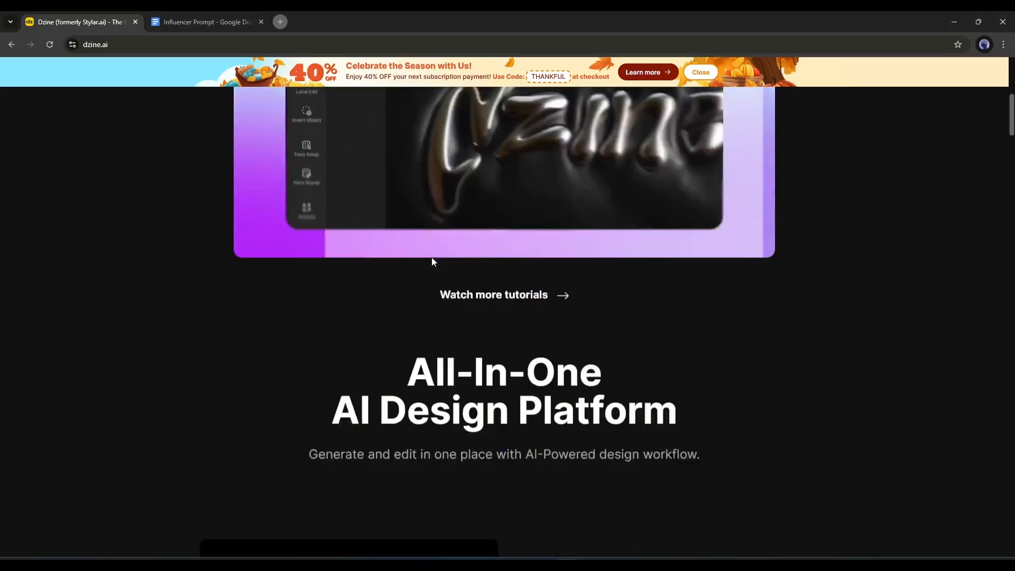
{"action": "scroll", "scroll_direction": "down", "scroll_amount": 3}
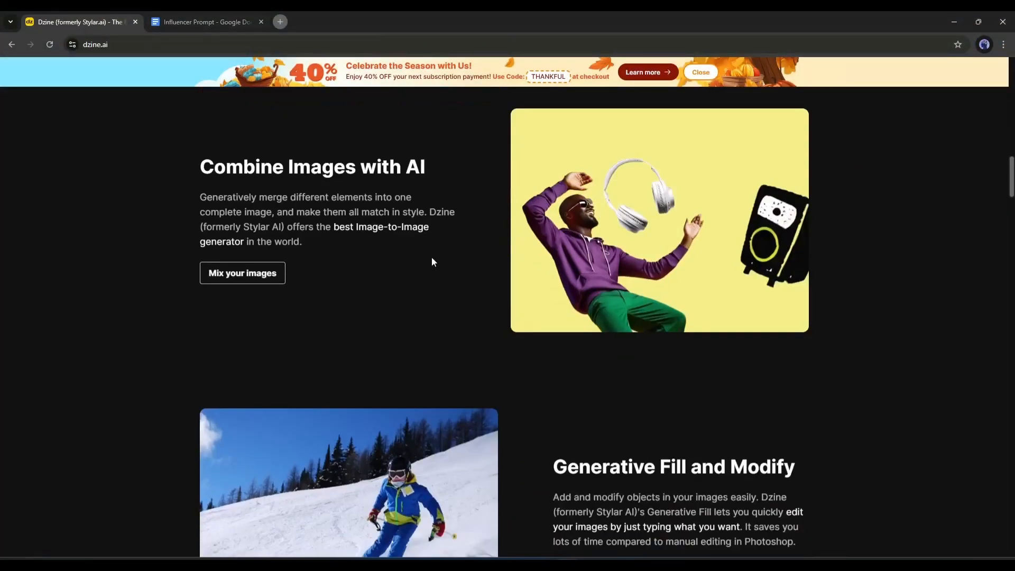
{"action": "scroll", "scroll_direction": "down", "scroll_amount": 3}
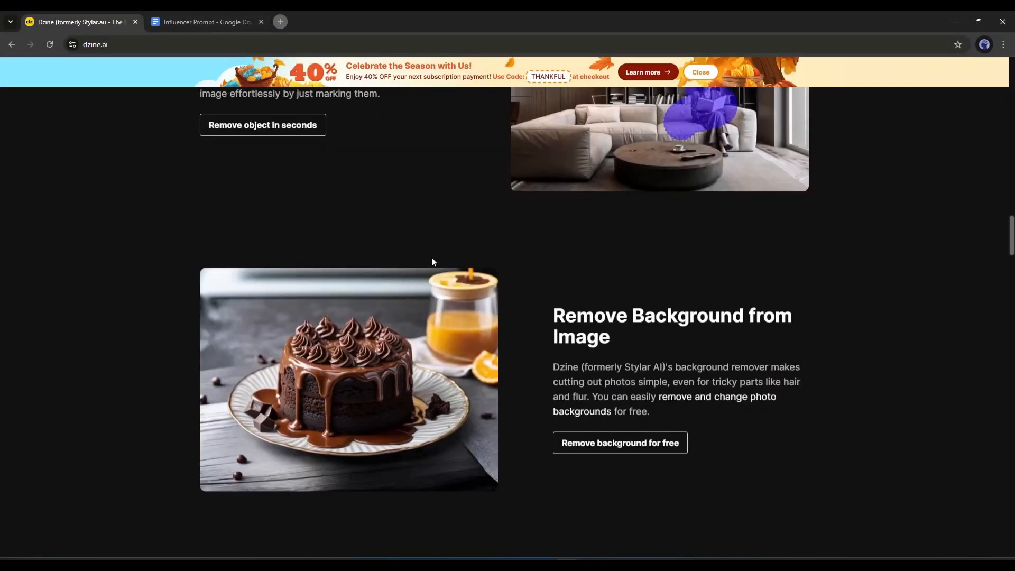
{"action": "scroll", "scroll_direction": "up", "scroll_amount": 3}
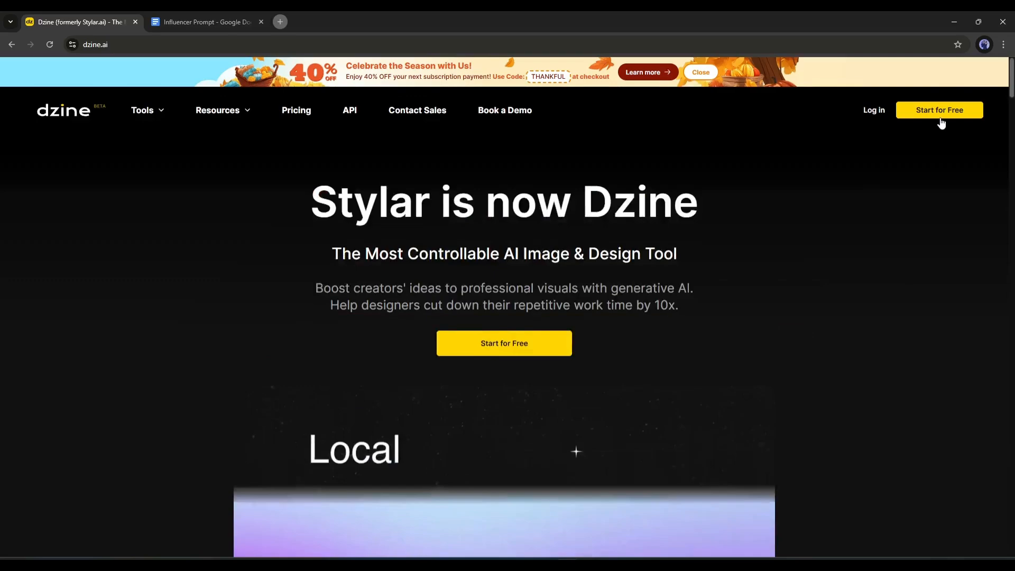
{"action": "left_click", "coordinate": [939, 110]}
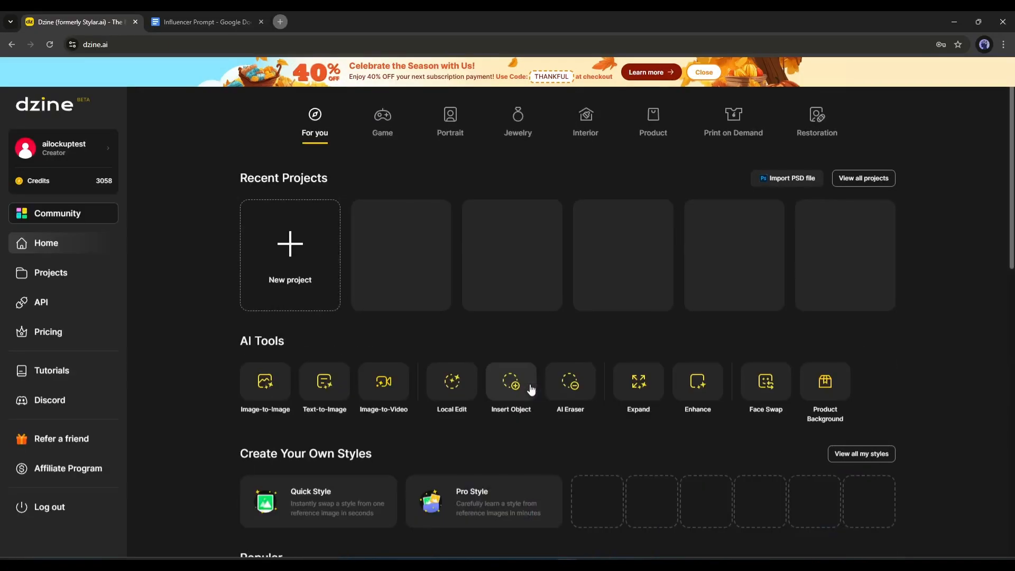
{"action": "mouse_move", "coordinate": [882, 201]}
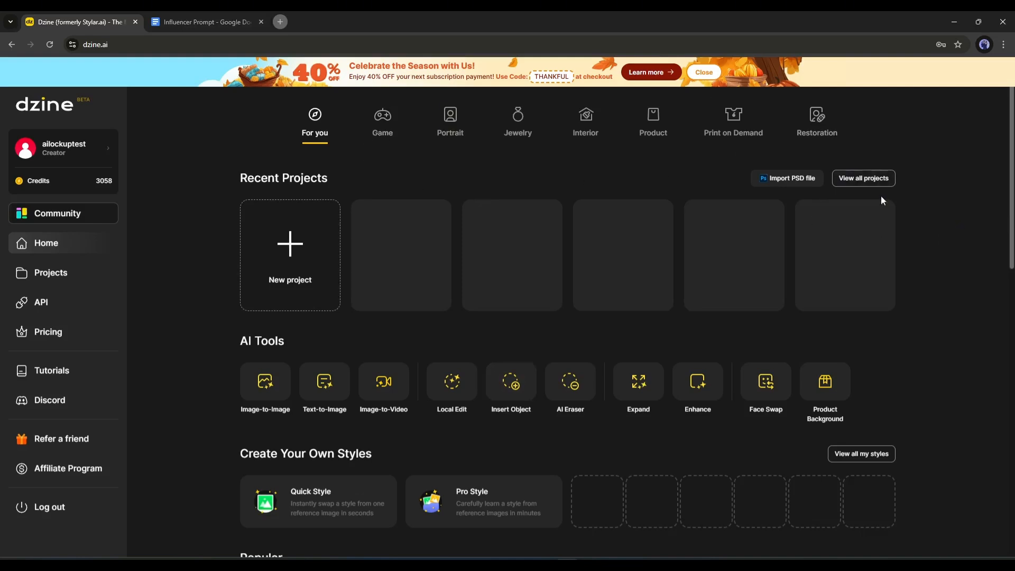
{"action": "scroll", "scroll_direction": "down", "scroll_amount": 3}
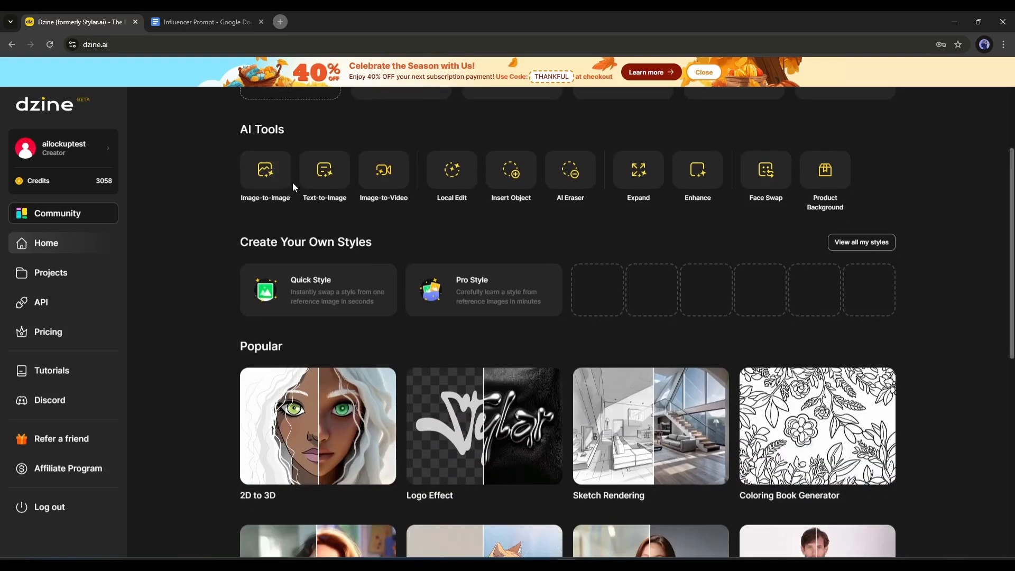
{"action": "mouse_move", "coordinate": [697, 179]}
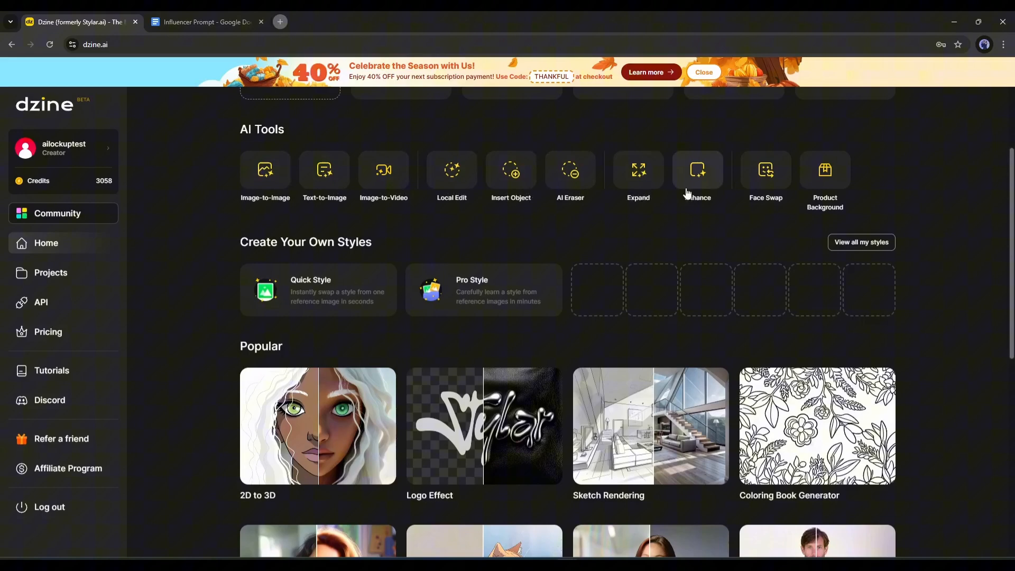
{"action": "scroll", "scroll_direction": "down", "scroll_amount": 3}
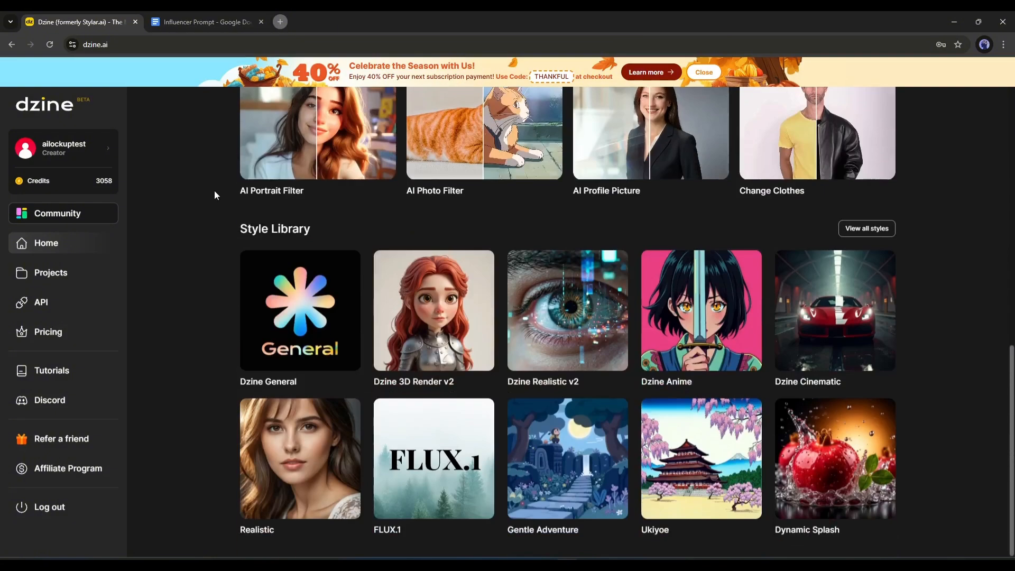
{"action": "scroll", "scroll_direction": "down", "scroll_amount": 3}
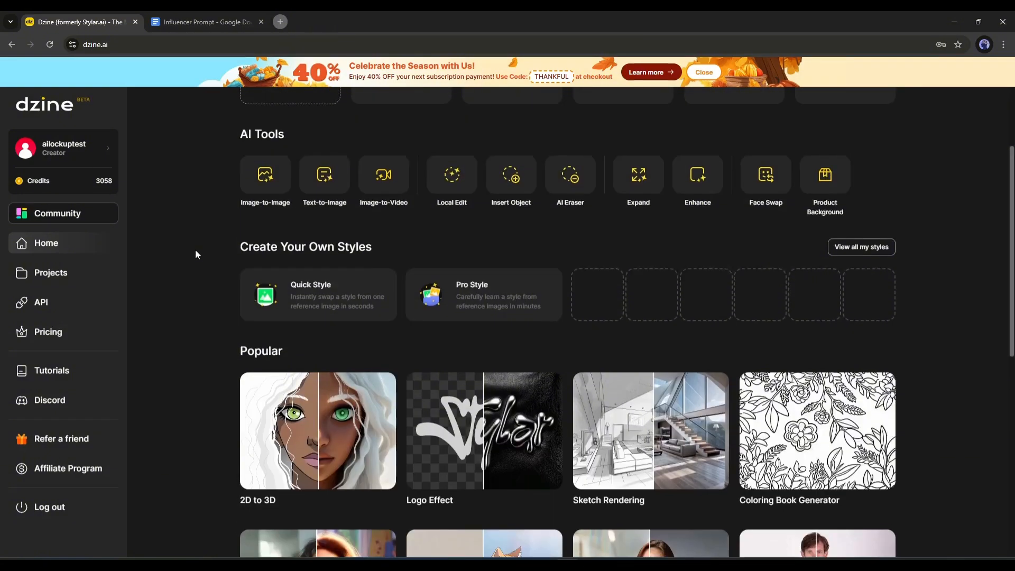
{"action": "scroll", "scroll_direction": "down", "scroll_amount": 3}
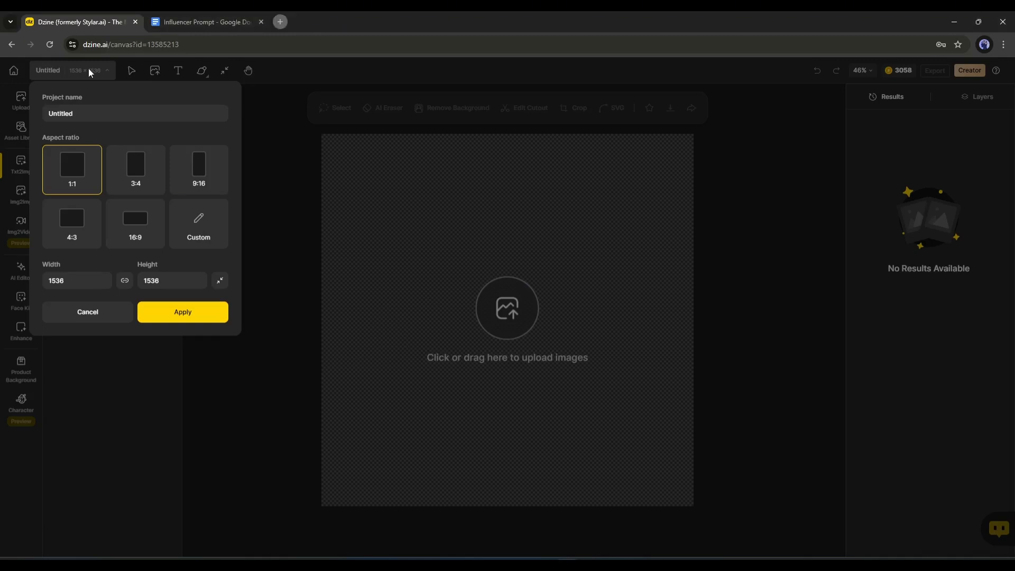
Name the 1:1 1536×1536 project 'Influencer' and apply the settings
{"action": "type", "text": "Influencer"}
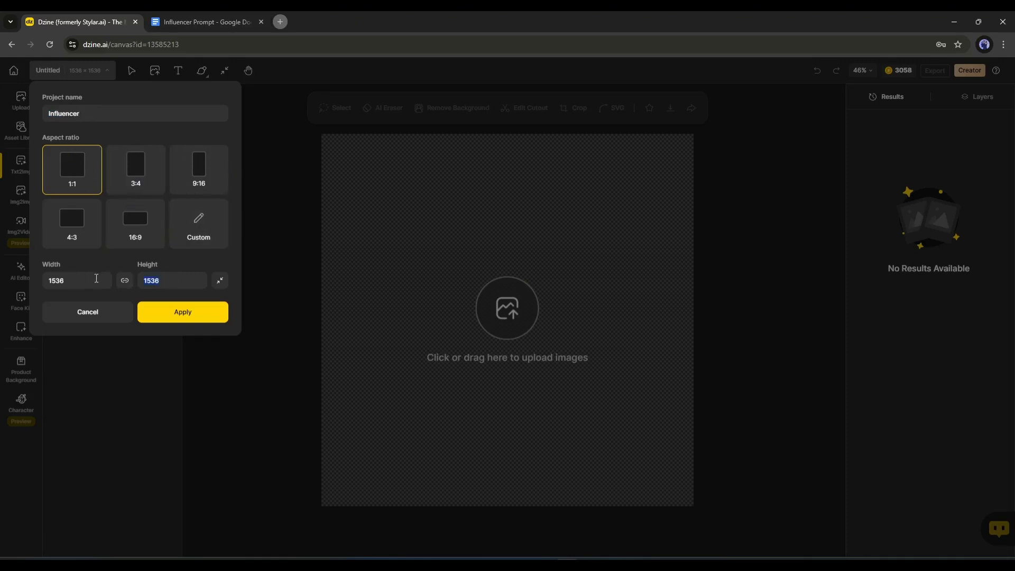
{"action": "left_click", "coordinate": [183, 312]}
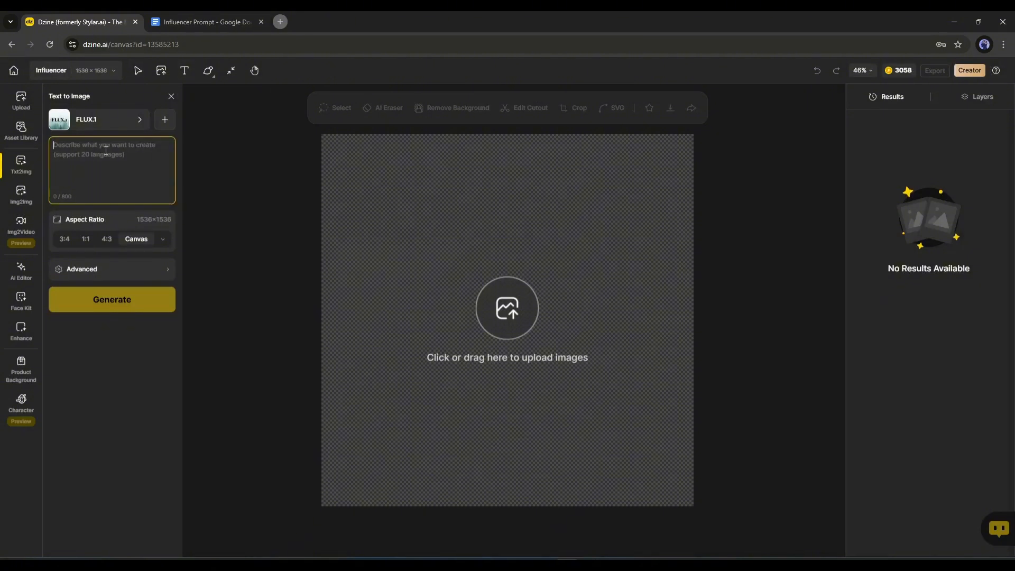
Enter the prompt for a smiling 25-year-old blonde, blue-eyed latin girl, and check the advanced options
{"action": "type", "text": "A beautiful latin girl, 25 y"}
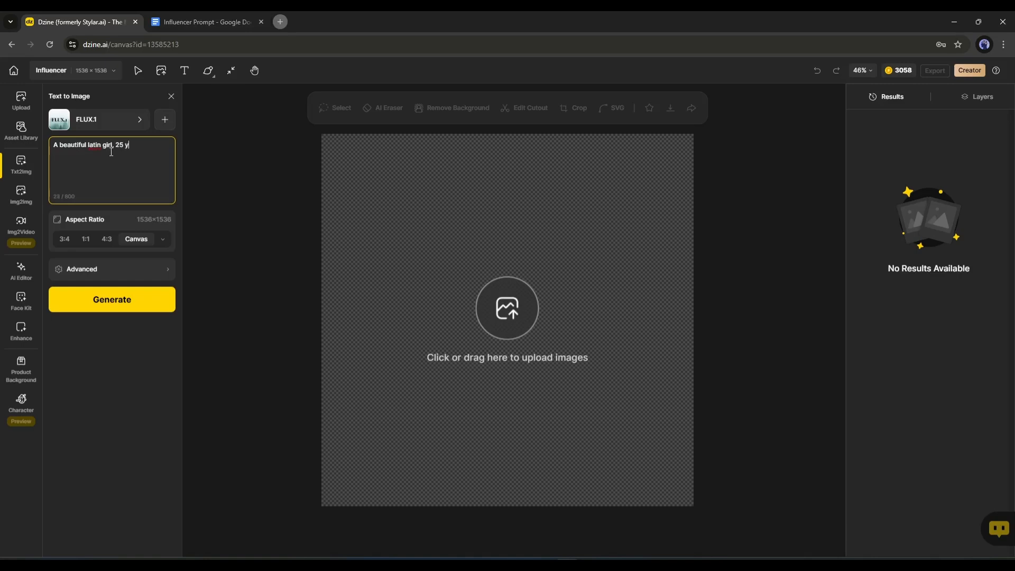
{"action": "type", "text": "ears old, long"}
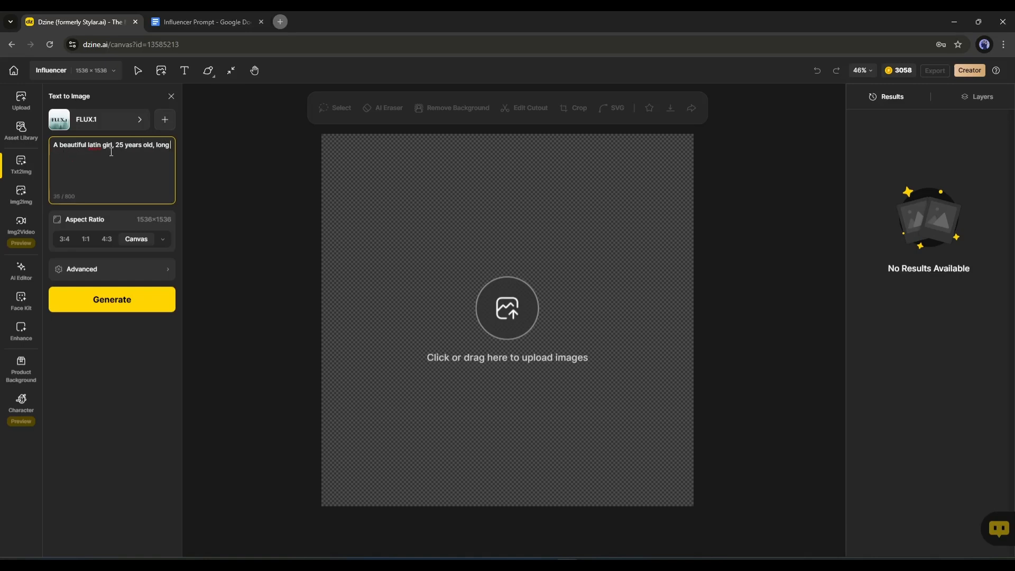
{"action": "type", "text": "blonde hair, blue eyes,"}
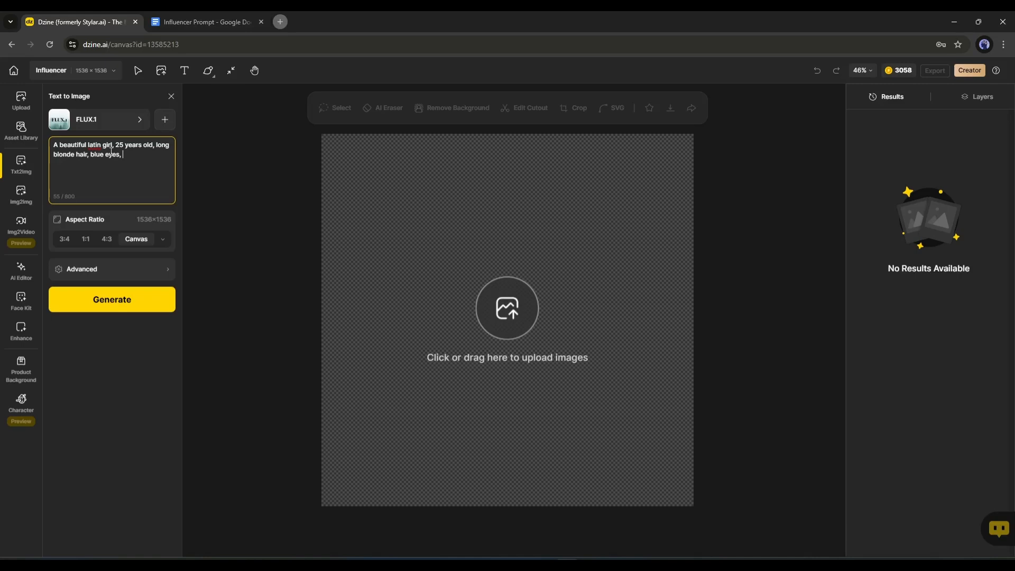
{"action": "type", "text": "smile, ultra-reall"}
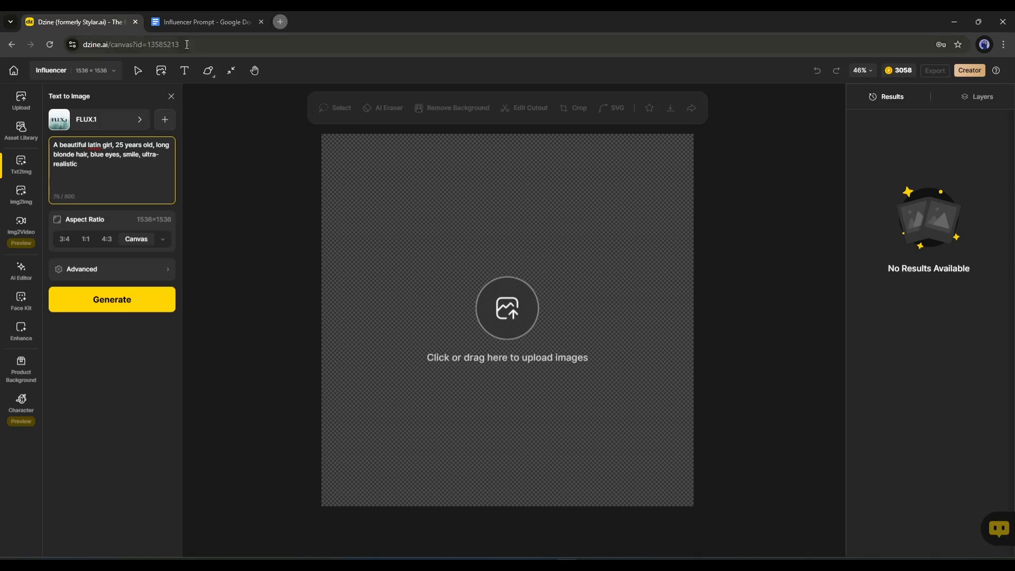
{"action": "mouse_move", "coordinate": [135, 239]}
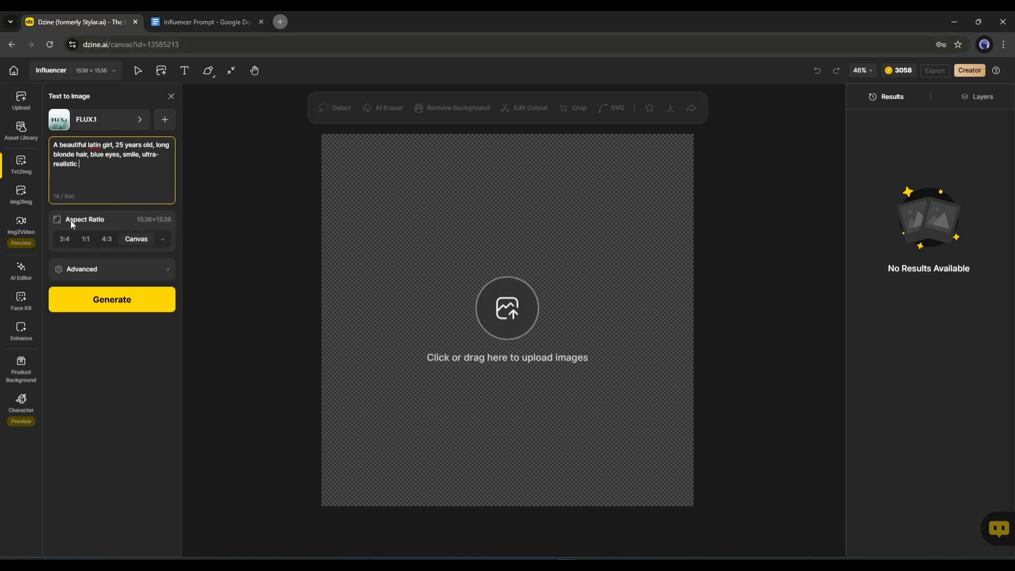
{"action": "left_click", "coordinate": [82, 269]}
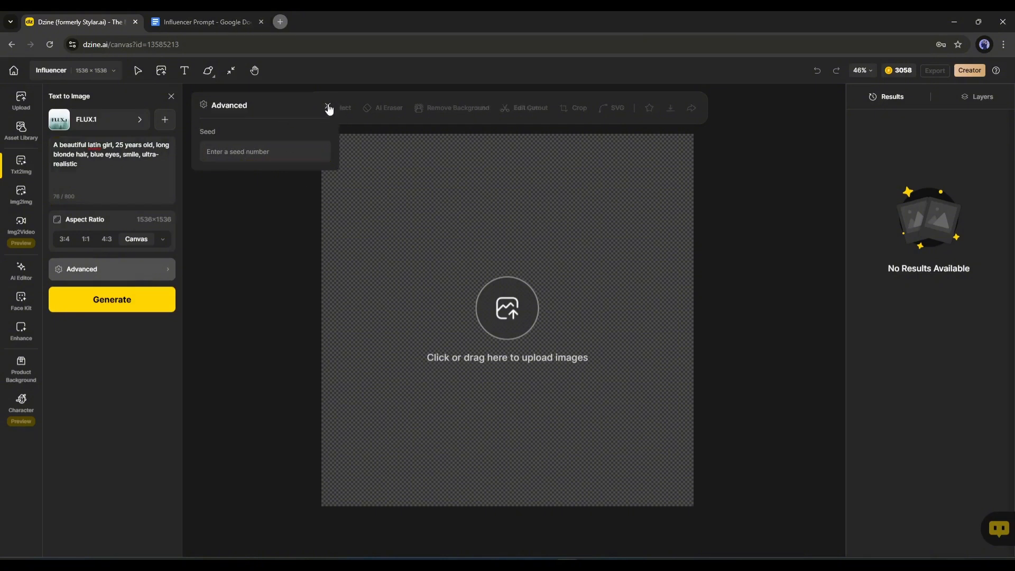
{"action": "left_click", "coordinate": [111, 299]}
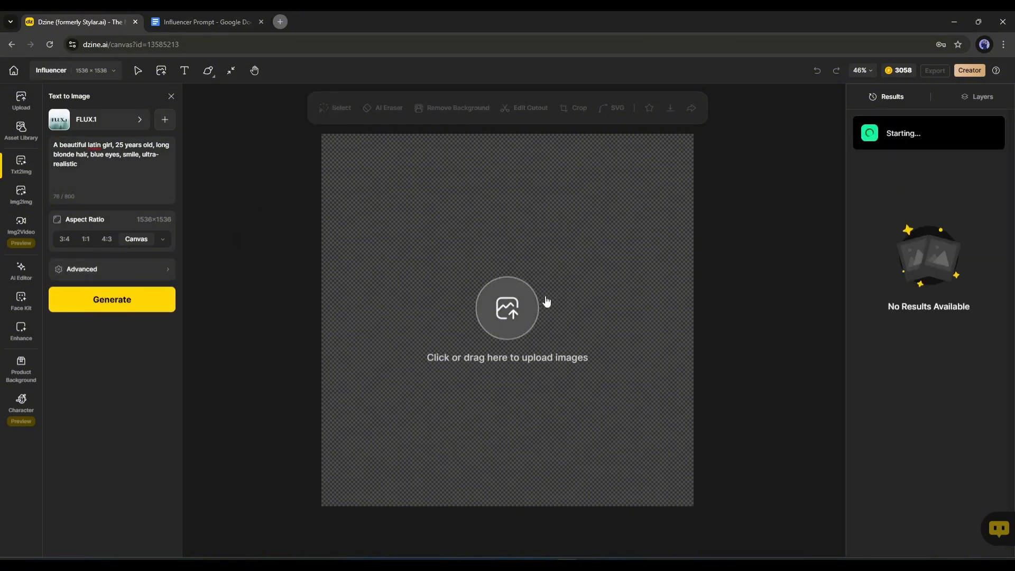
Preview the generated blonde portraits and create variations of the first one
{"action": "left_click", "coordinate": [111, 299]}
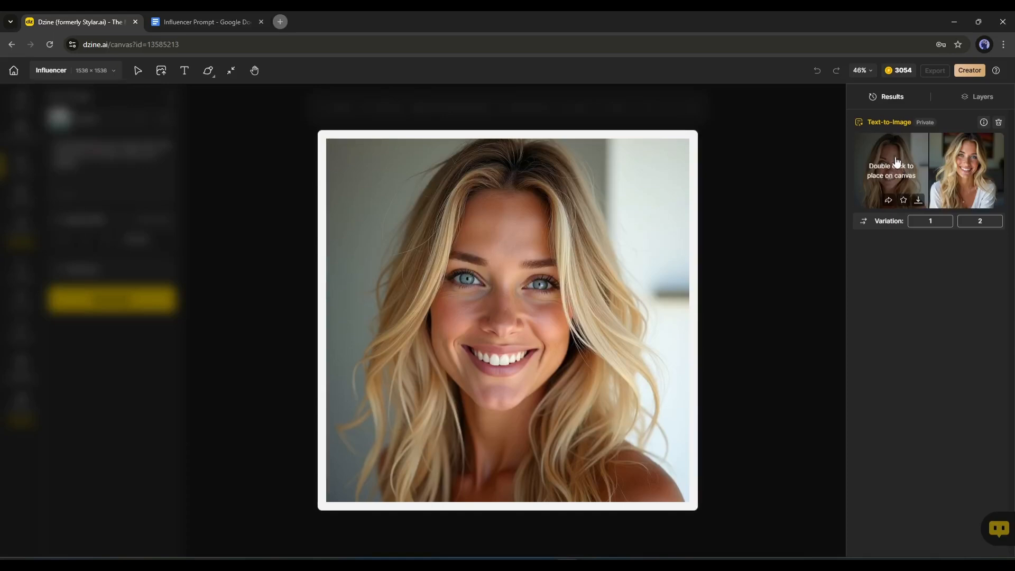
{"action": "double_click", "coordinate": [891, 169]}
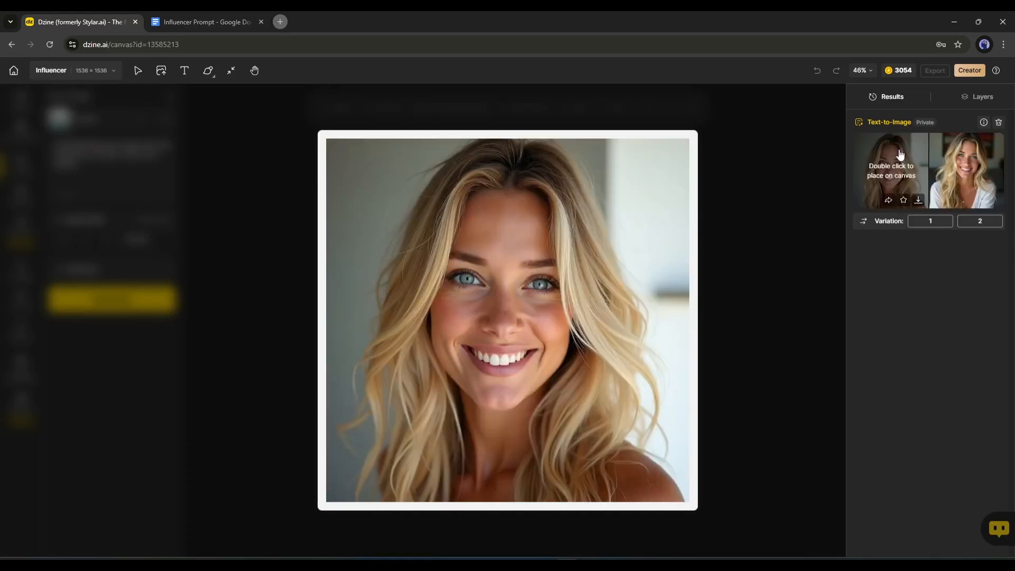
{"action": "left_click", "coordinate": [929, 221]}
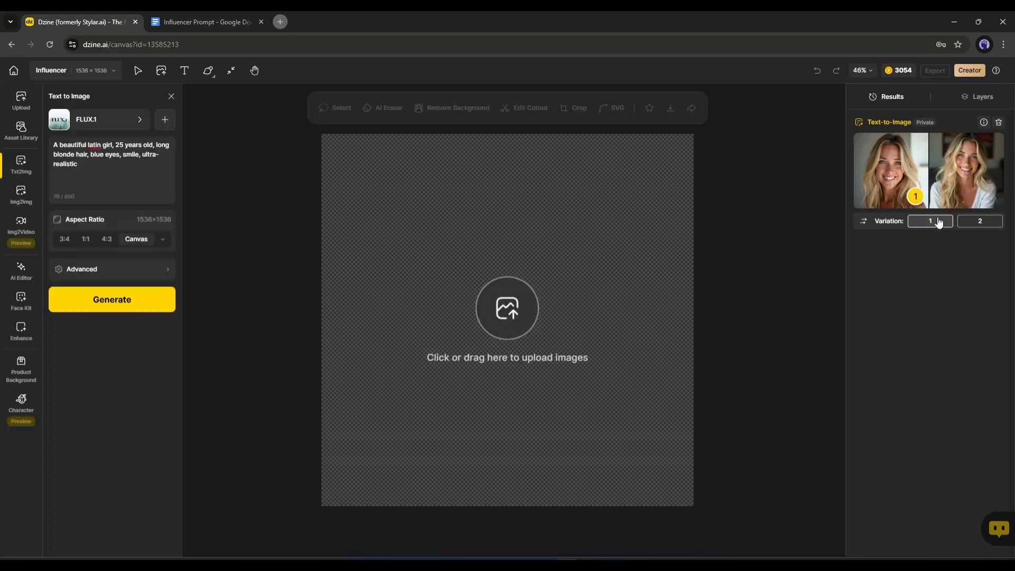
{"action": "left_click", "coordinate": [931, 221]}
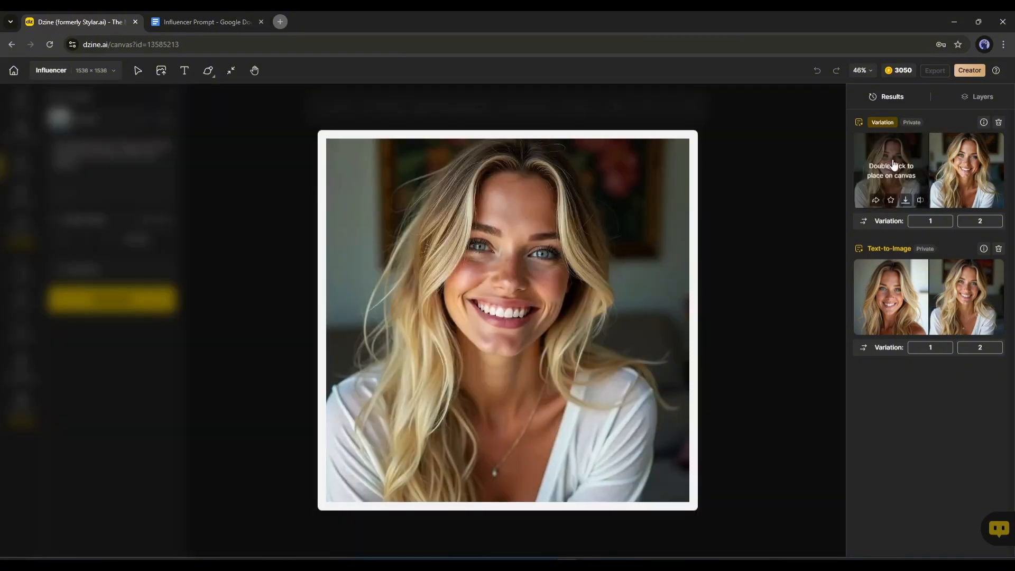
{"action": "left_click", "coordinate": [904, 200]}
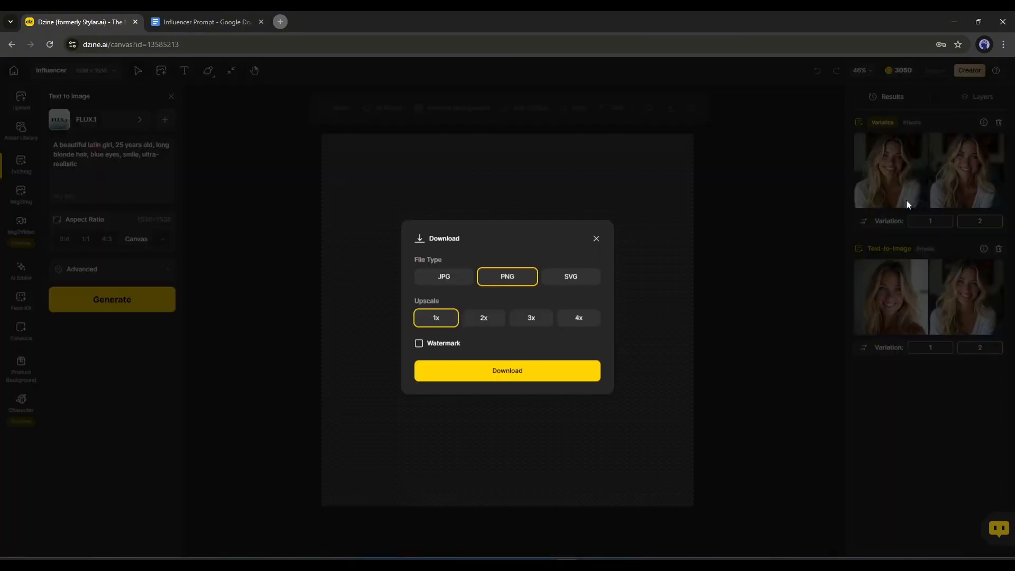
{"action": "left_click", "coordinate": [507, 370]}
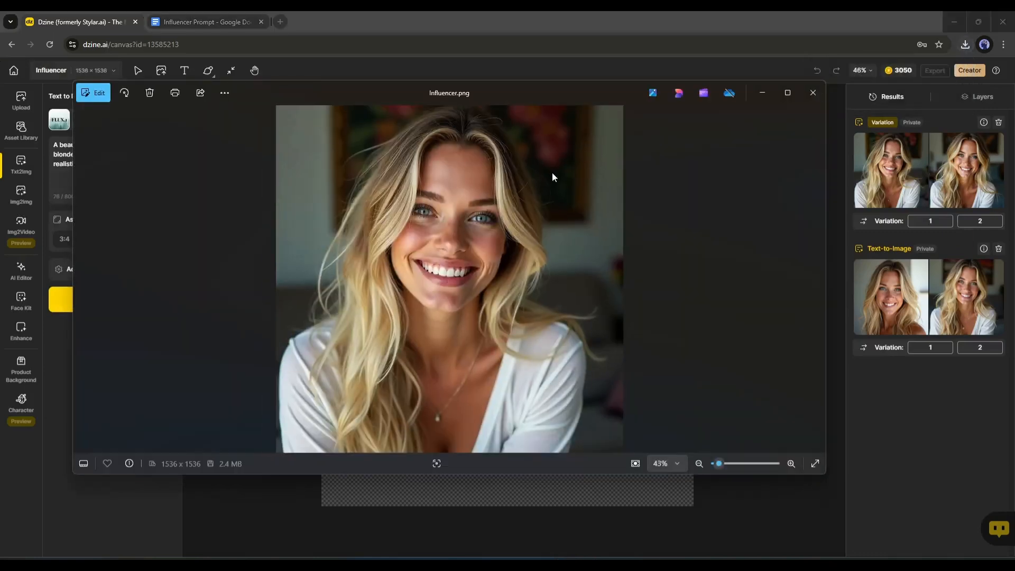
{"action": "mouse_move", "coordinate": [813, 92]}
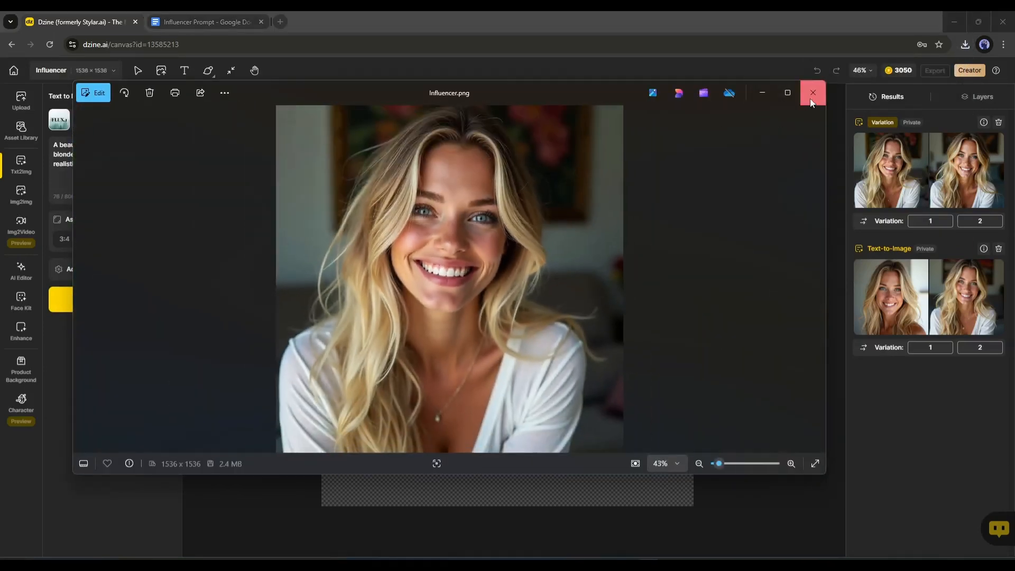
{"action": "left_click", "coordinate": [813, 93]}
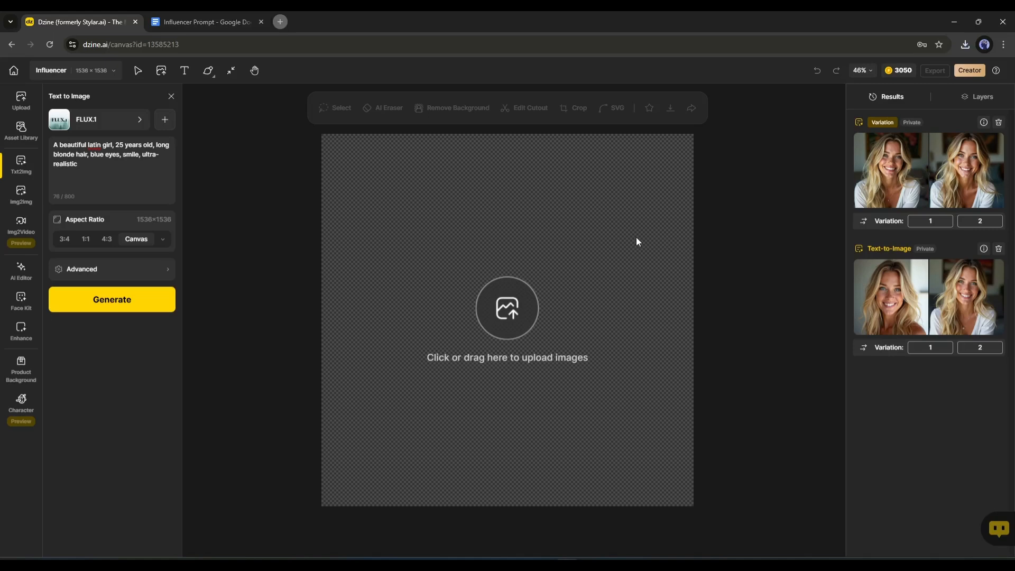
{"action": "mouse_move", "coordinate": [659, 280]}
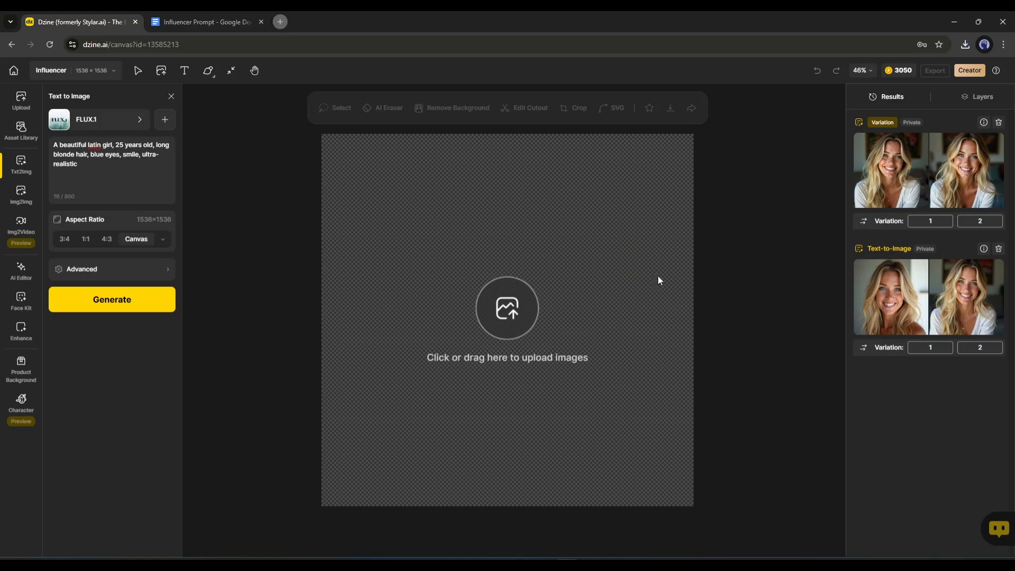
{"action": "mouse_move", "coordinate": [20, 100]}
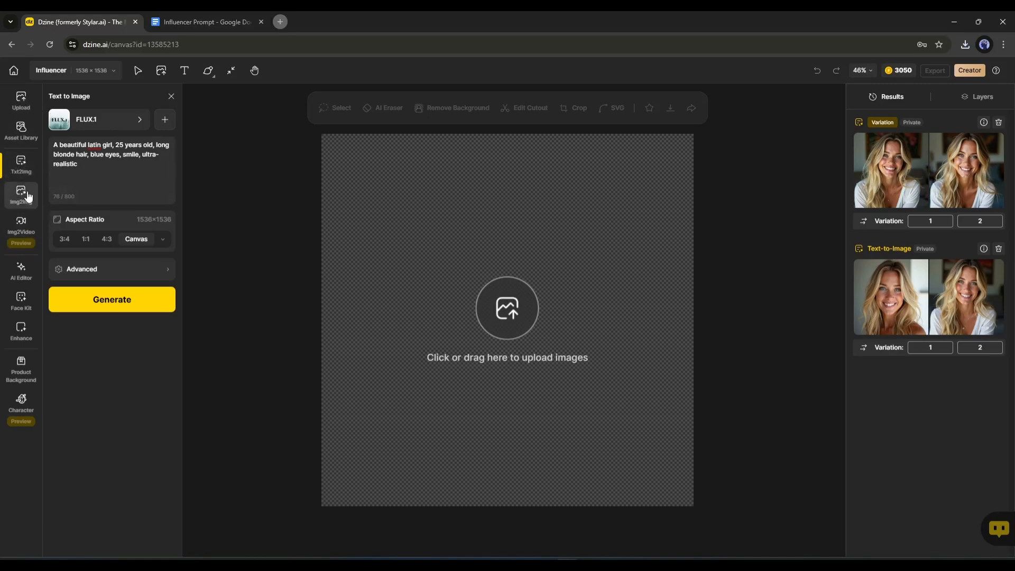
Switch to Img2Img to show the Image-to-Image panel with No Style v2
{"action": "left_click", "coordinate": [21, 194]}
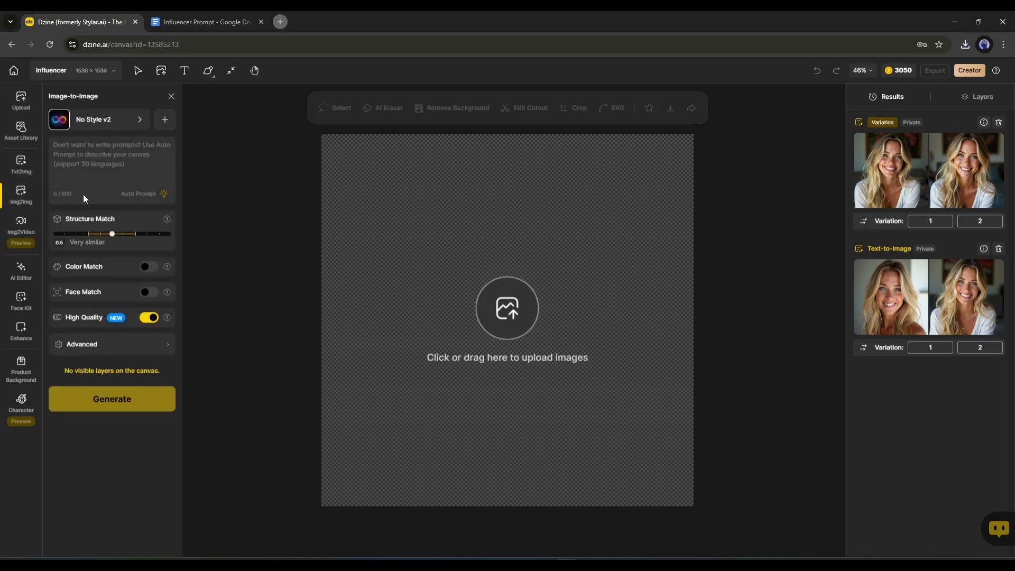
{"action": "left_click", "coordinate": [111, 170]}
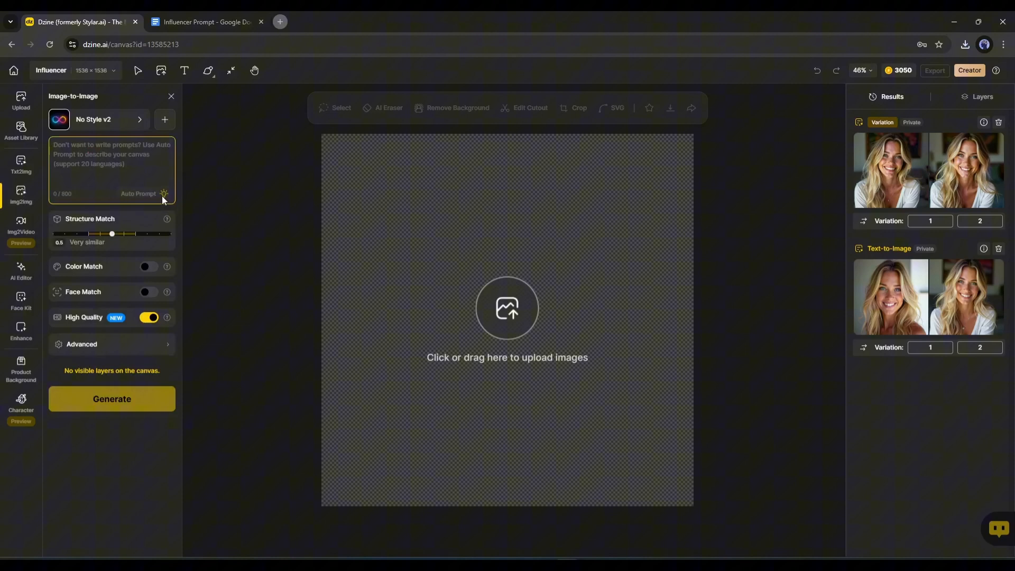
{"action": "left_click", "coordinate": [111, 162]}
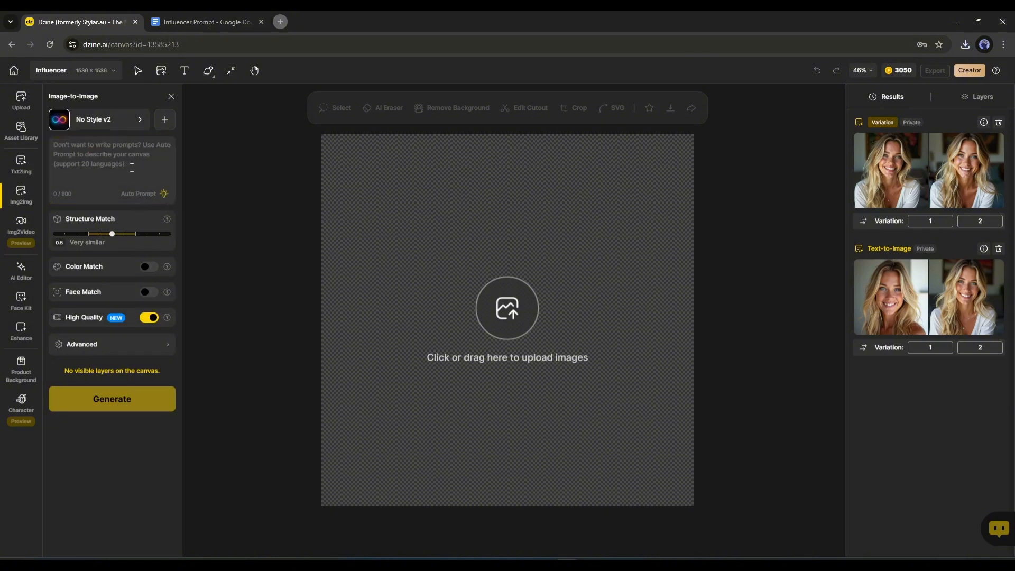
{"action": "left_click", "coordinate": [110, 168]}
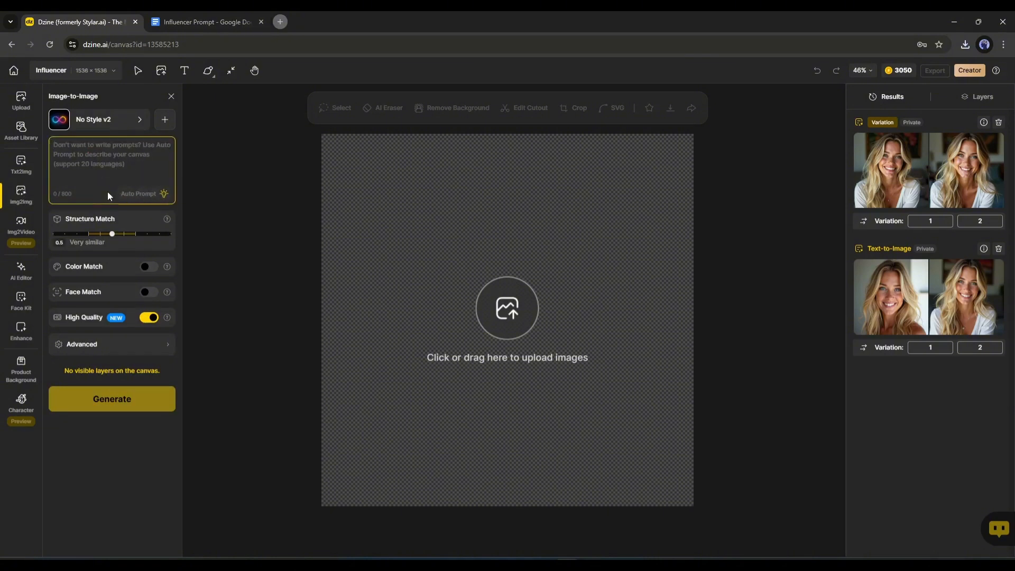
{"action": "mouse_move", "coordinate": [90, 215]}
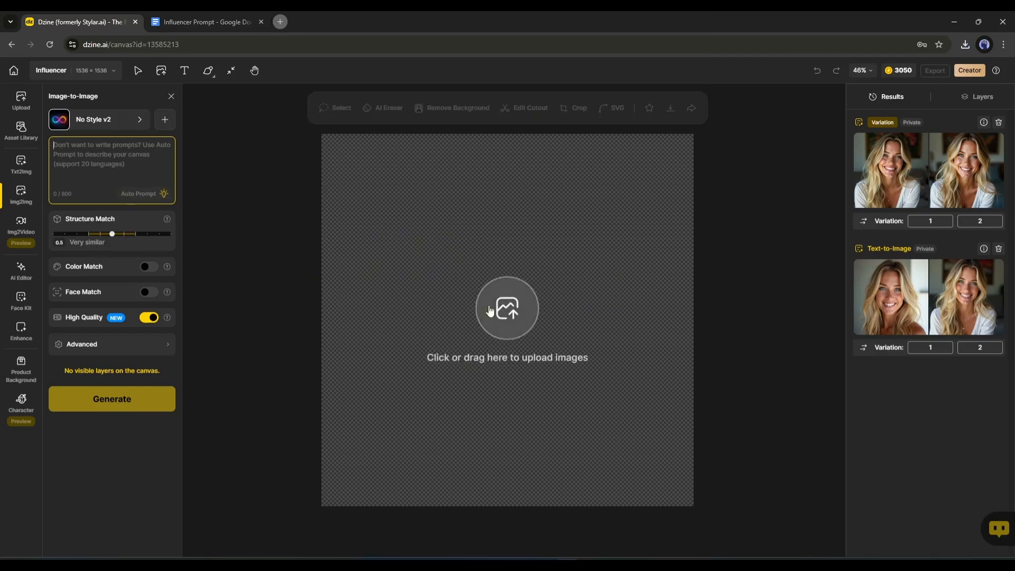
Upload the pink-haired beach photo, auto-generate its prompt, and change 'pink' to 'long blonde'
{"action": "left_click", "coordinate": [507, 308]}
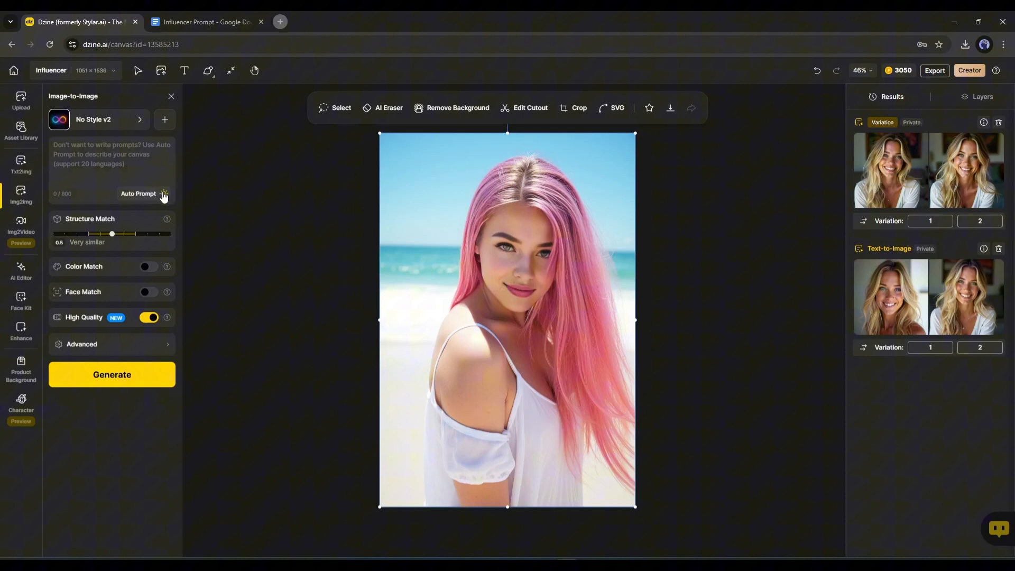
{"action": "left_click", "coordinate": [164, 193]}
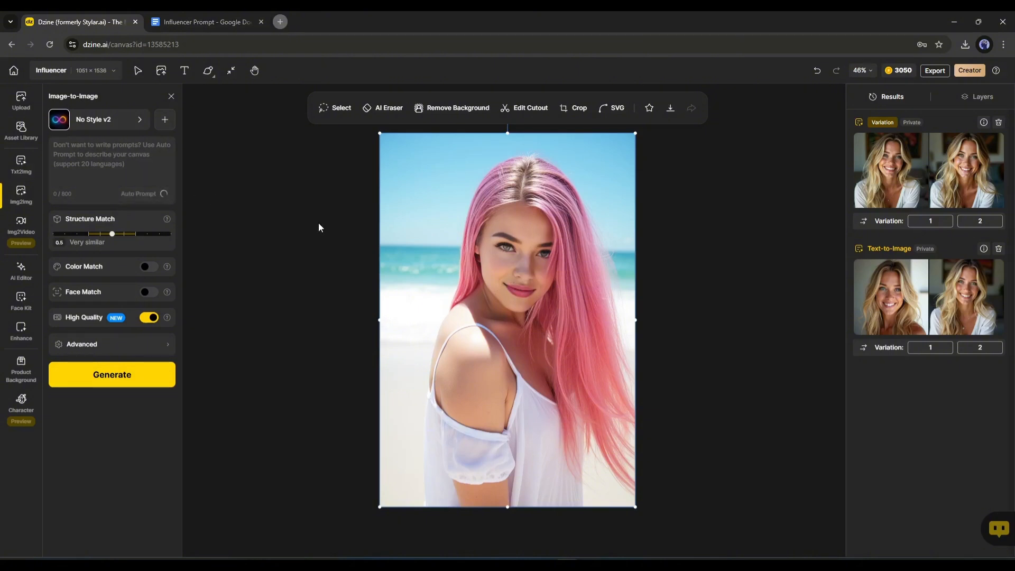
{"action": "left_click", "coordinate": [141, 194]}
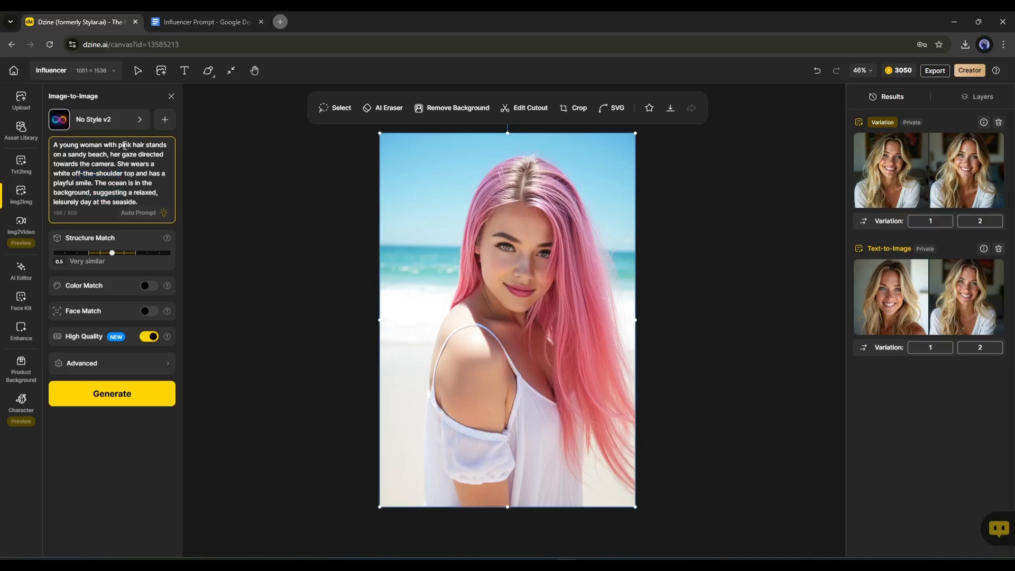
{"action": "double_click", "coordinate": [125, 144]}
{"action": "type", "text": "b"}
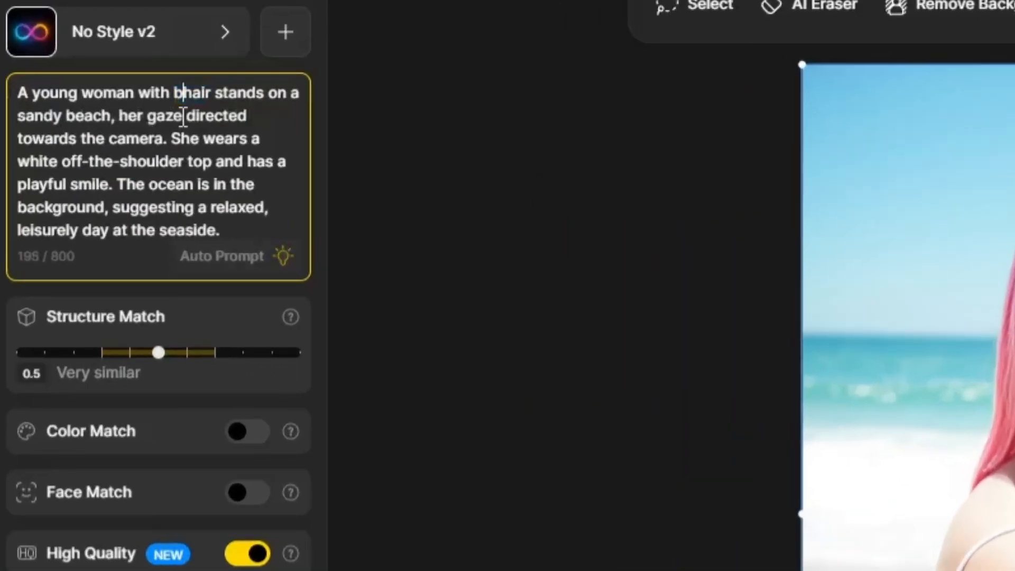
{"action": "type", "text": "londe"}
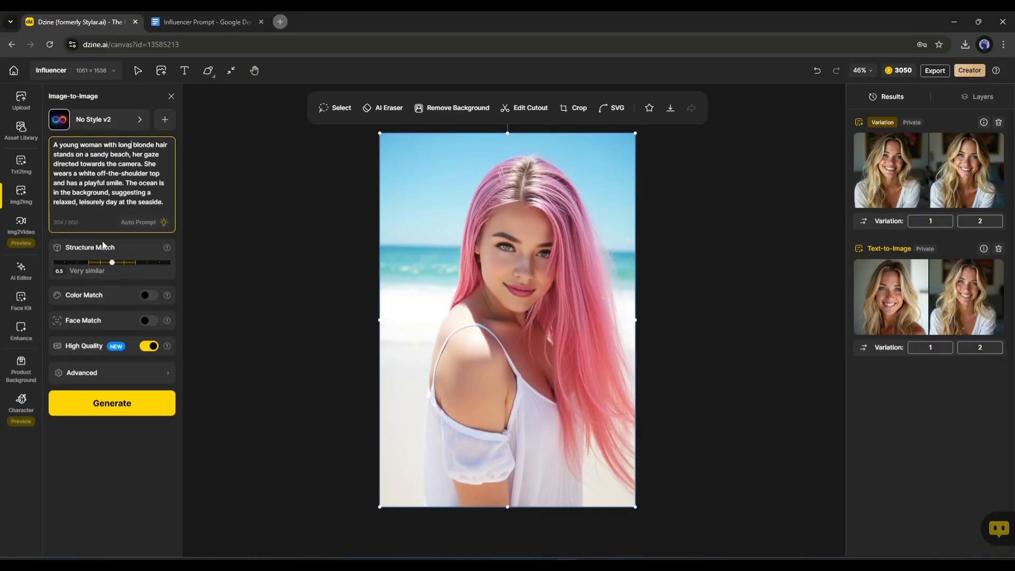
{"action": "mouse_move", "coordinate": [132, 268]}
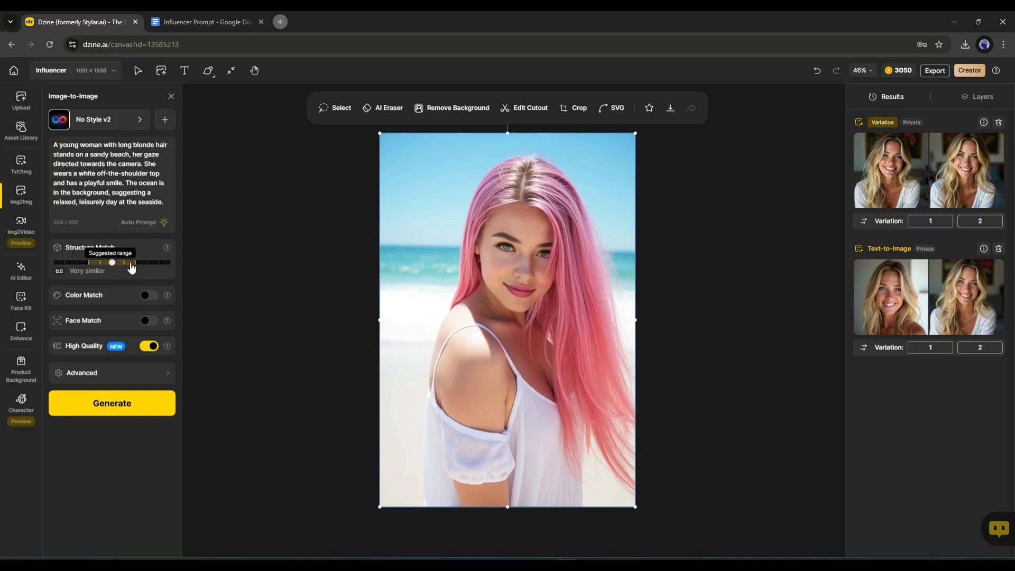
Set Structure Match to none and toggle the color matching option
{"action": "left_click_drag", "start_coordinate": [112, 262], "coordinate": [52, 262]}
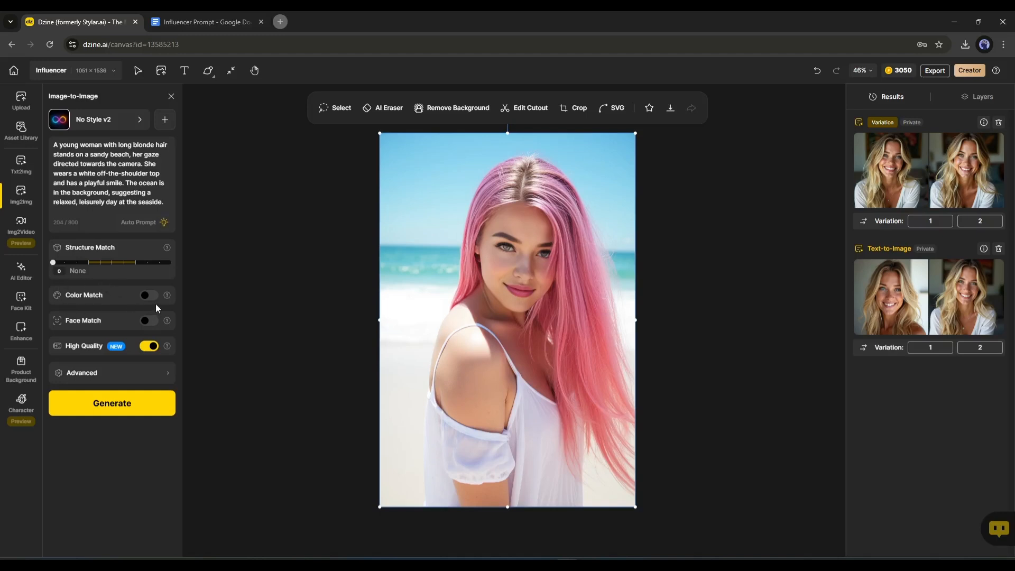
{"action": "mouse_move", "coordinate": [58, 298]}
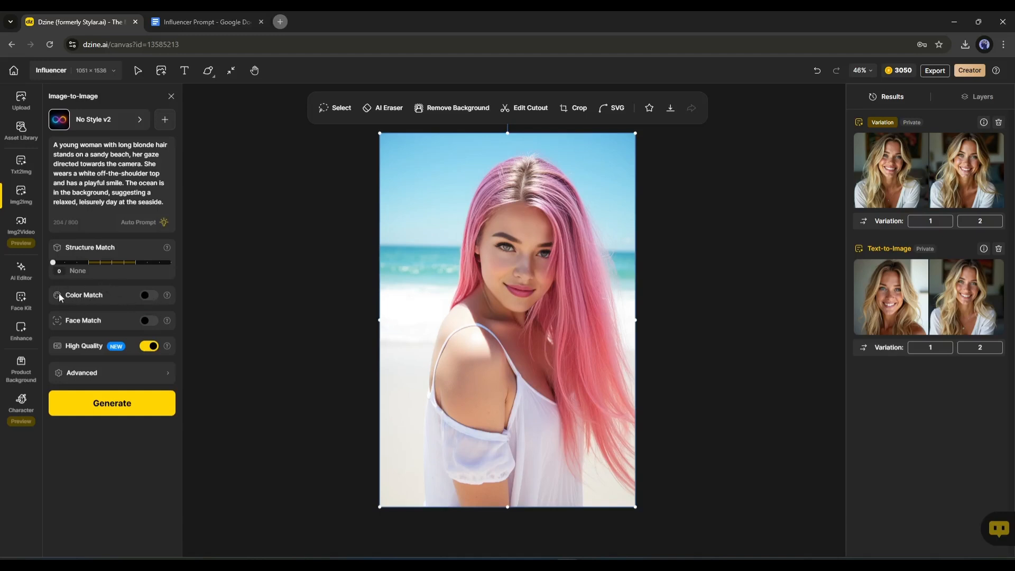
{"action": "left_click", "coordinate": [150, 295]}
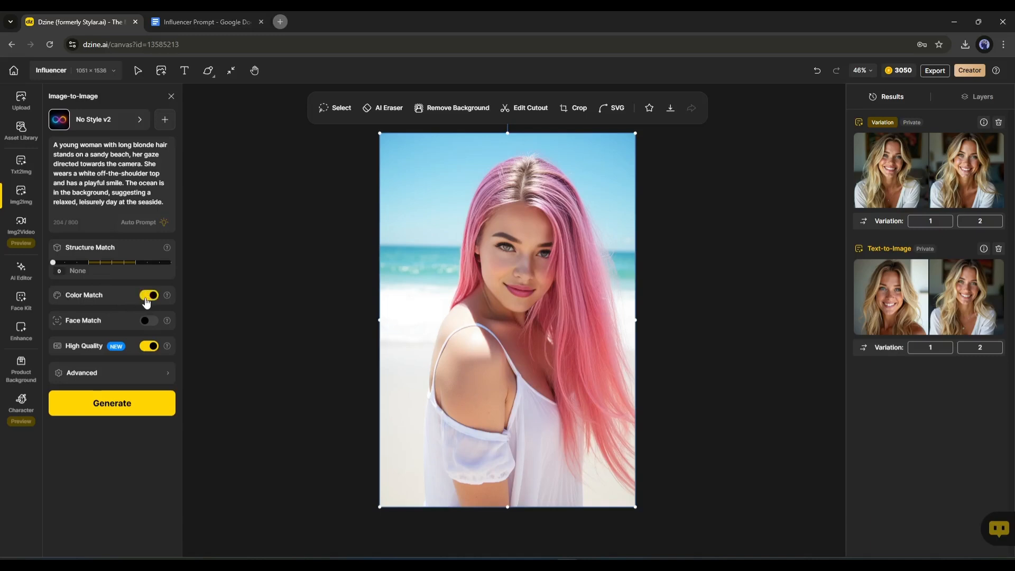
{"action": "left_click", "coordinate": [149, 294]}
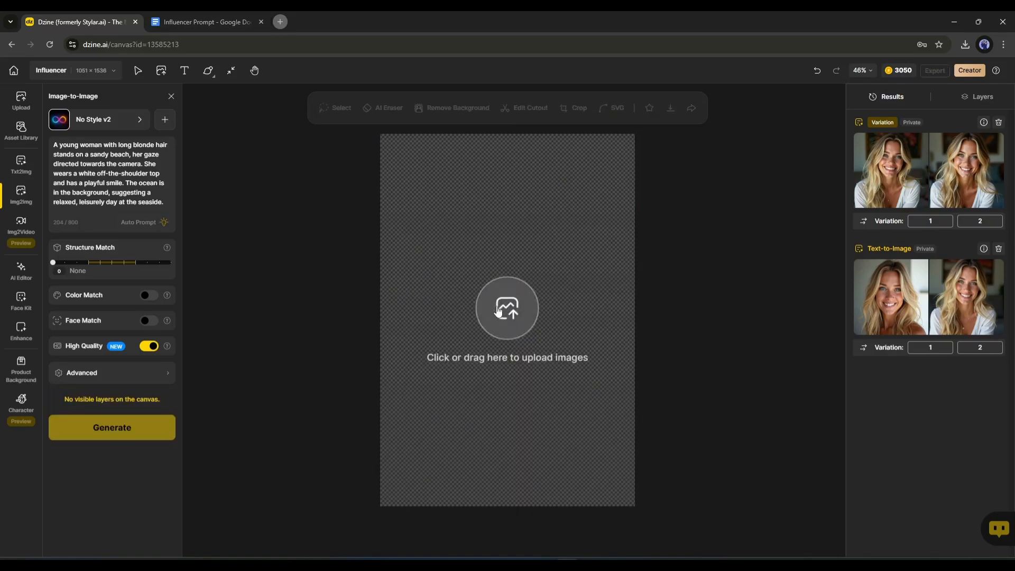
Upload the blonde model photo, enable Face Match, and generate four beach images
{"action": "left_click", "coordinate": [507, 308]}
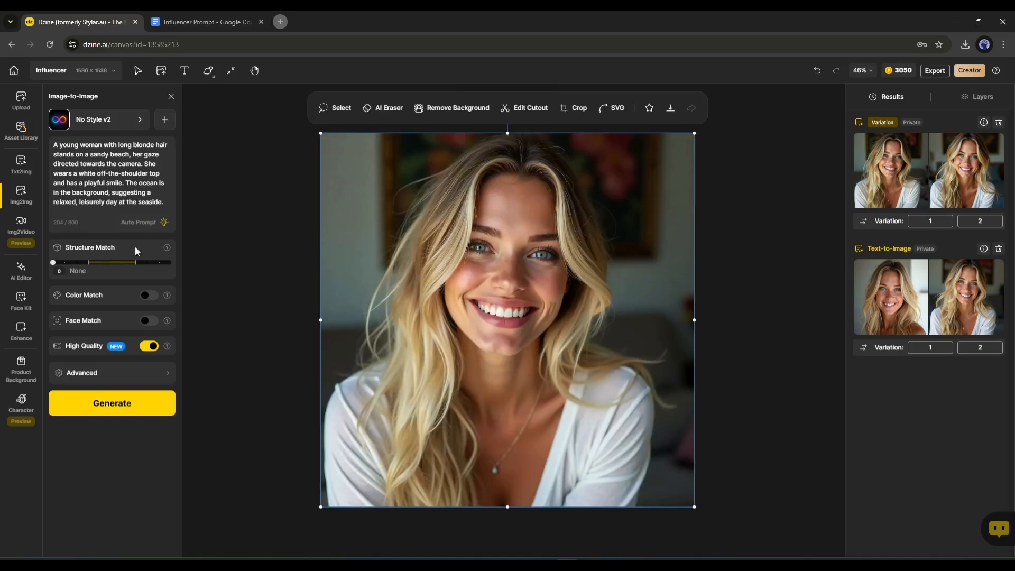
{"action": "left_click", "coordinate": [149, 321]}
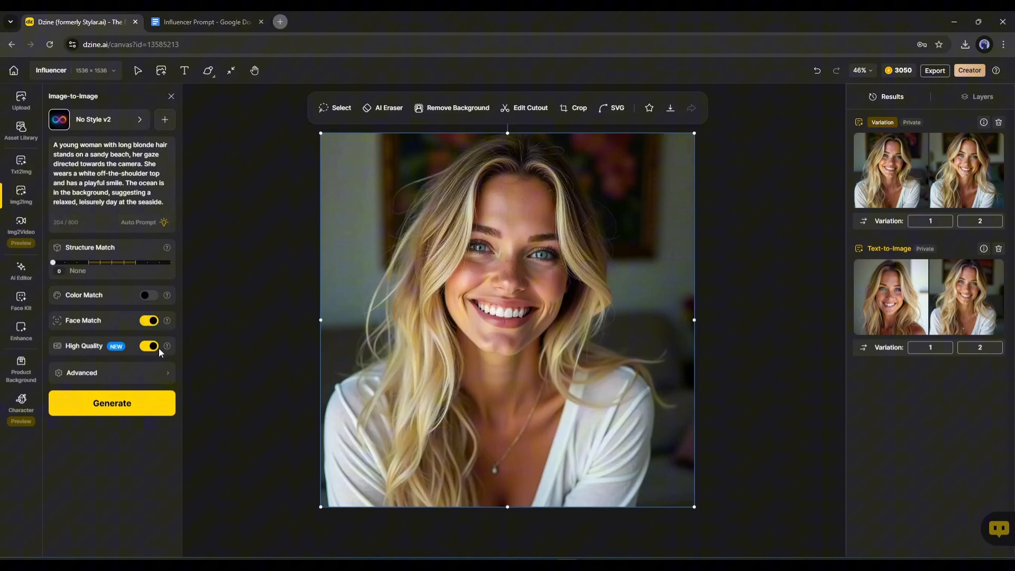
{"action": "left_click", "coordinate": [82, 373]}
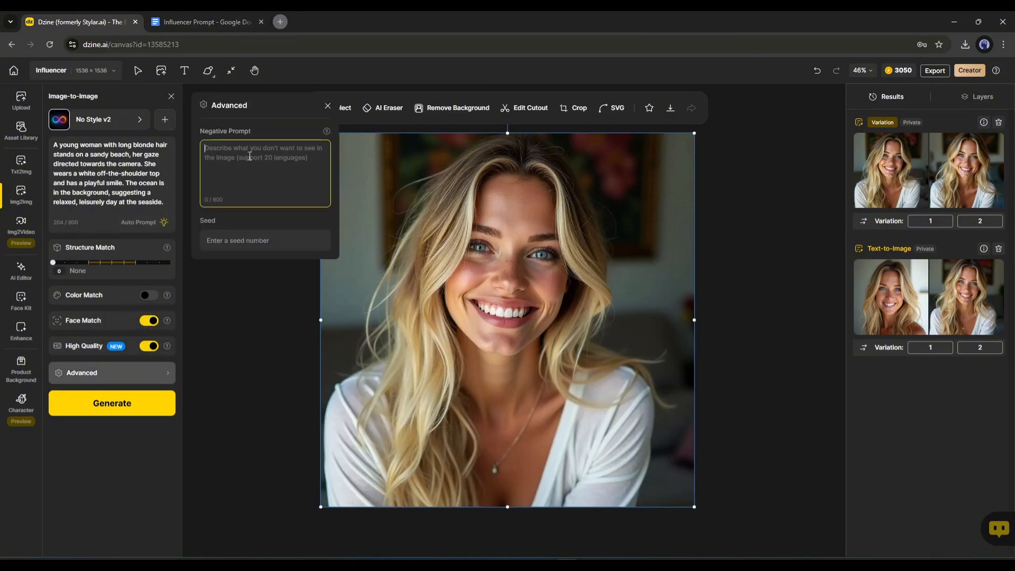
{"action": "left_click", "coordinate": [264, 240]}
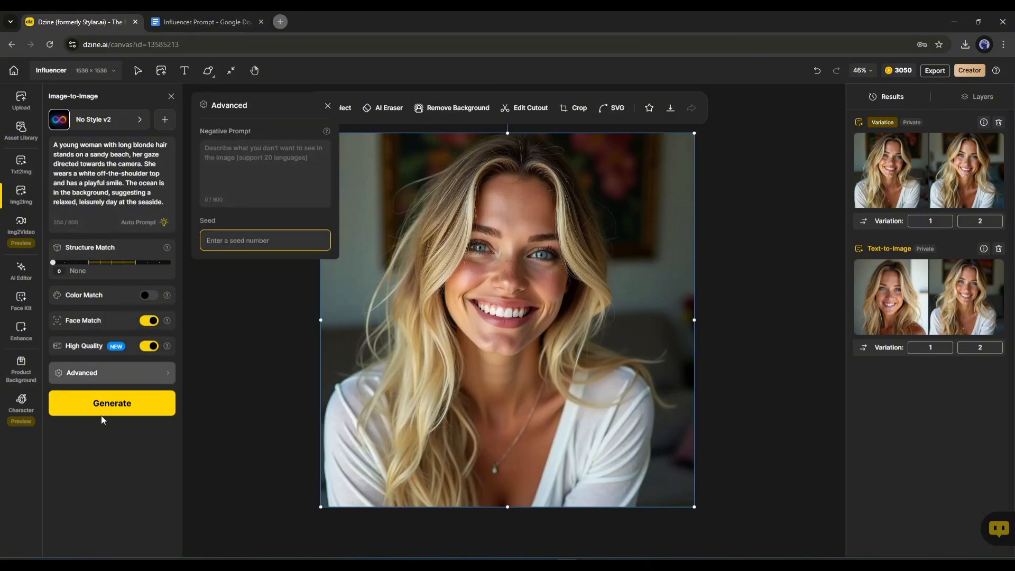
{"action": "left_click", "coordinate": [111, 403]}
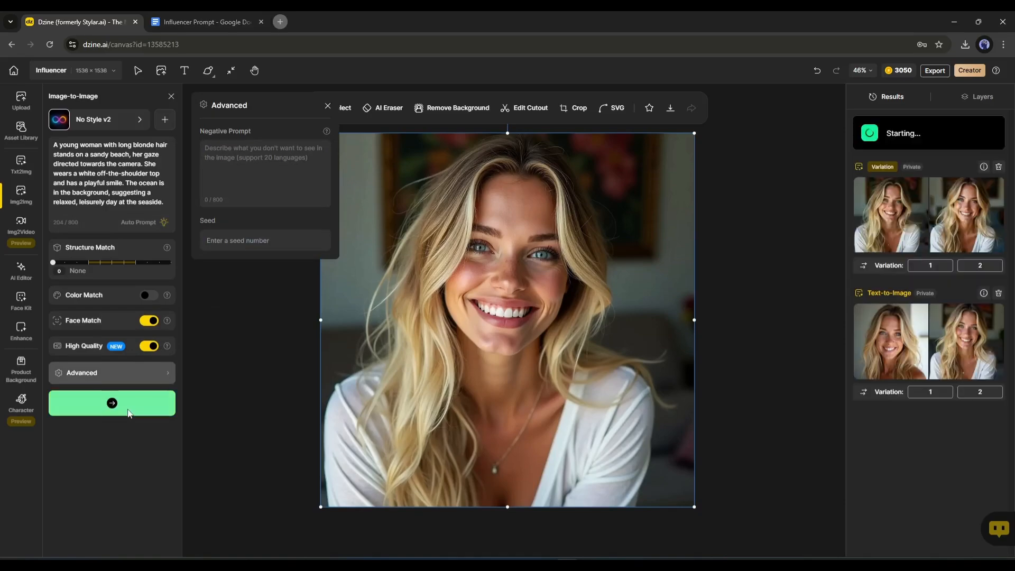
{"action": "left_click", "coordinate": [111, 403]}
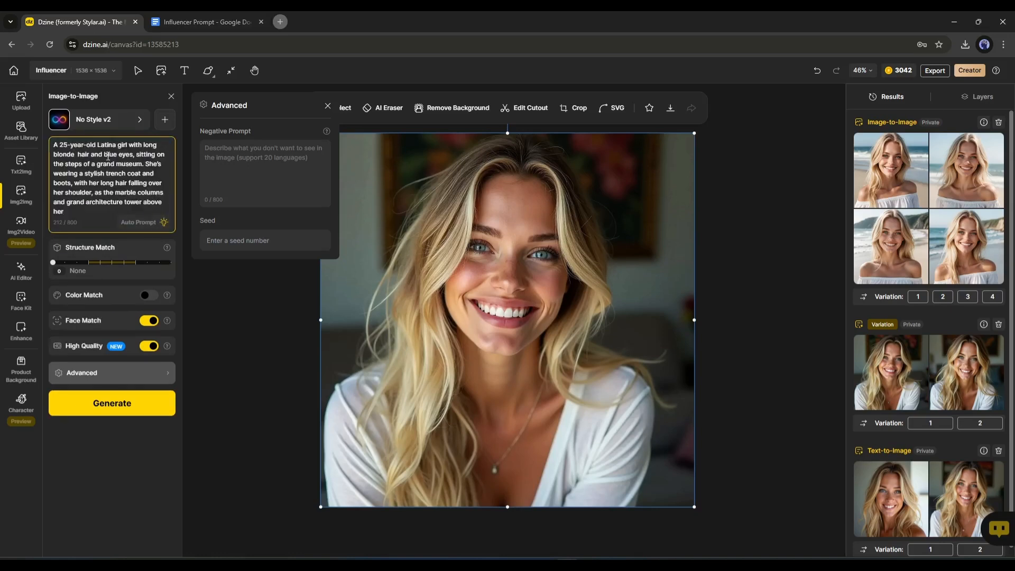
Get the museum-steps trench-coat prompt from the Influencer Prompt document
{"action": "left_click", "coordinate": [204, 21]}
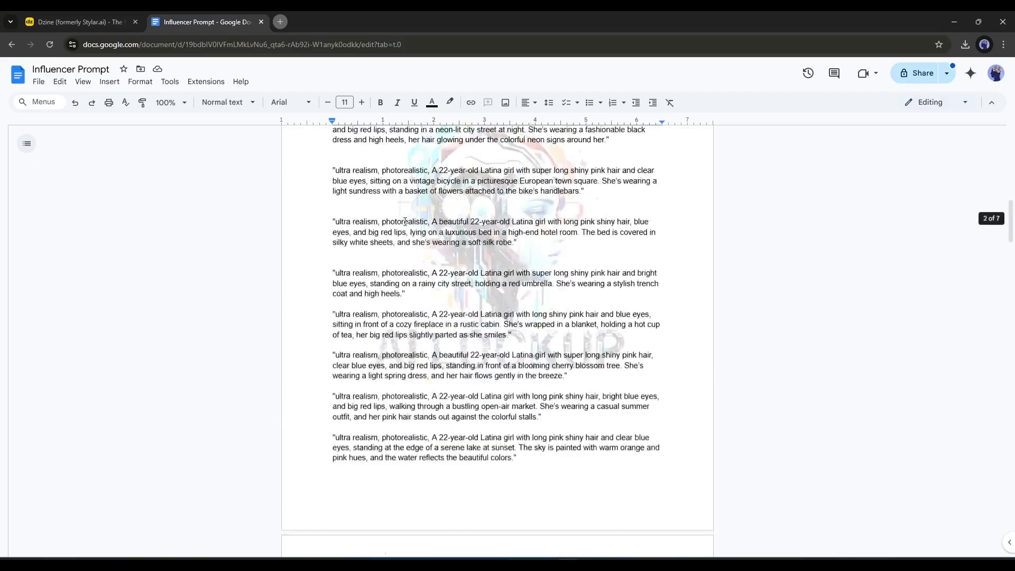
{"action": "scroll", "scroll_direction": "down", "scroll_amount": 3}
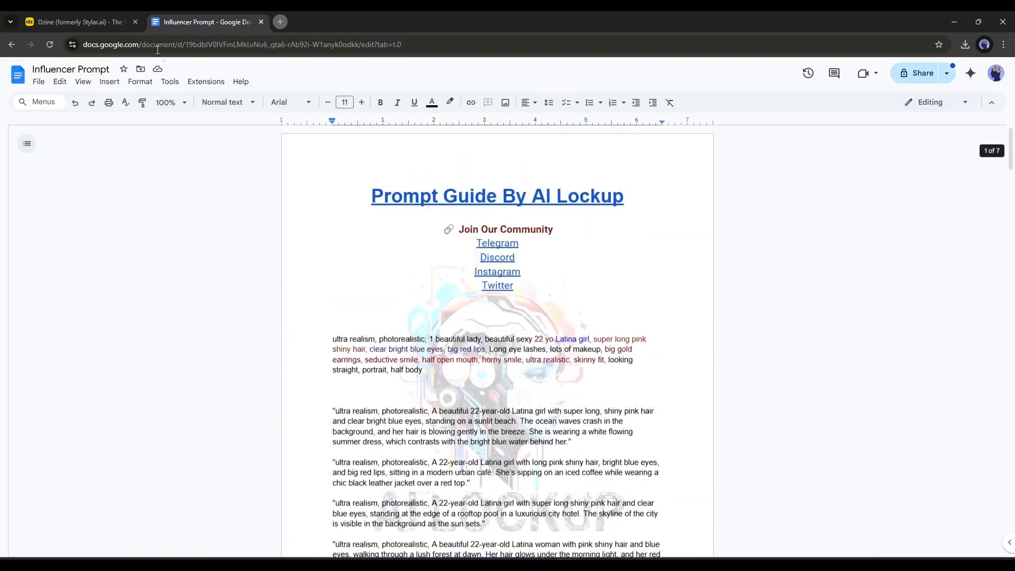
{"action": "left_click", "coordinate": [78, 21]}
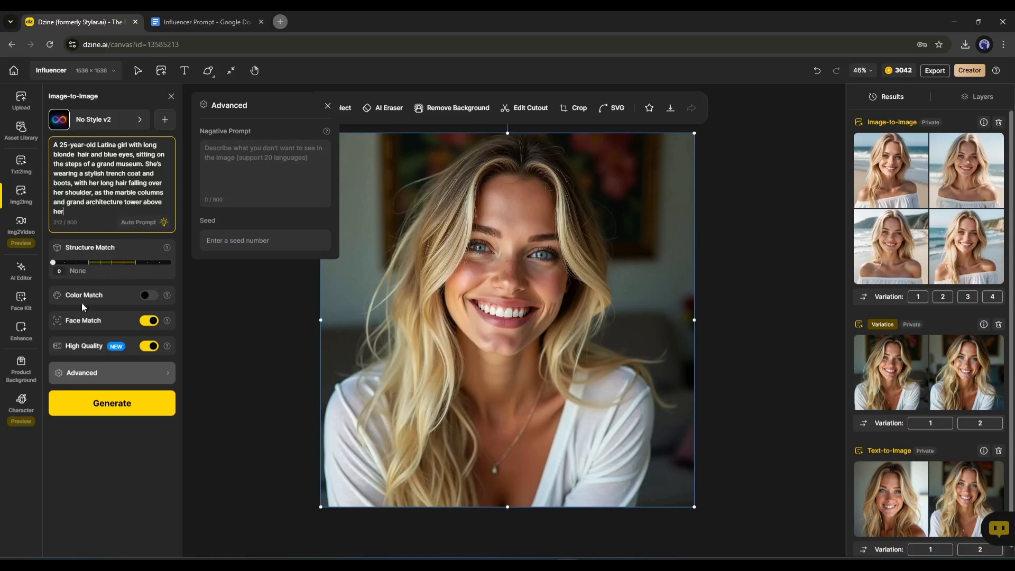
{"action": "mouse_move", "coordinate": [133, 268]}
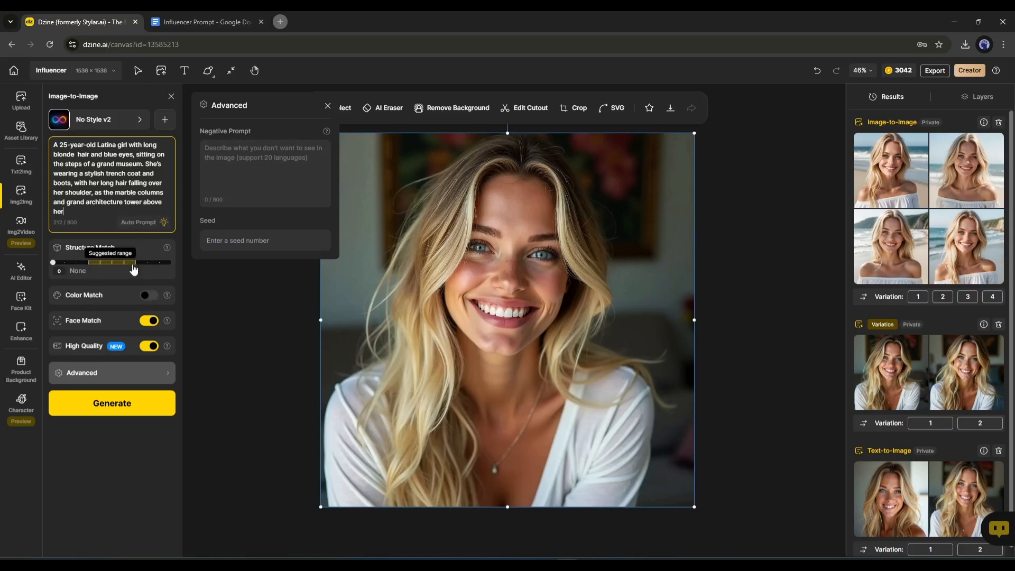
{"action": "mouse_move", "coordinate": [148, 340]}
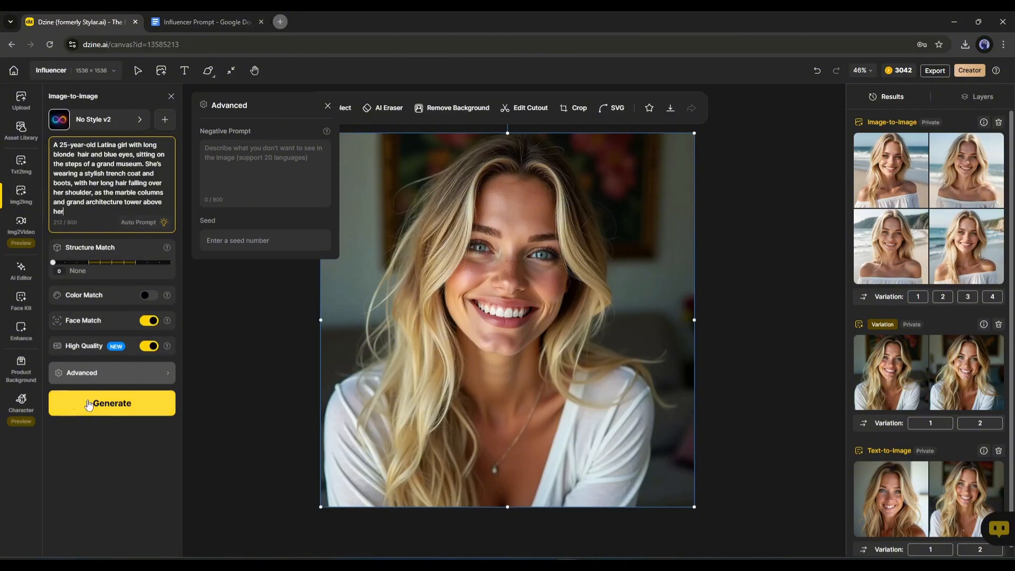
Generate four portraits of the model on grand museum steps
{"action": "left_click", "coordinate": [111, 404]}
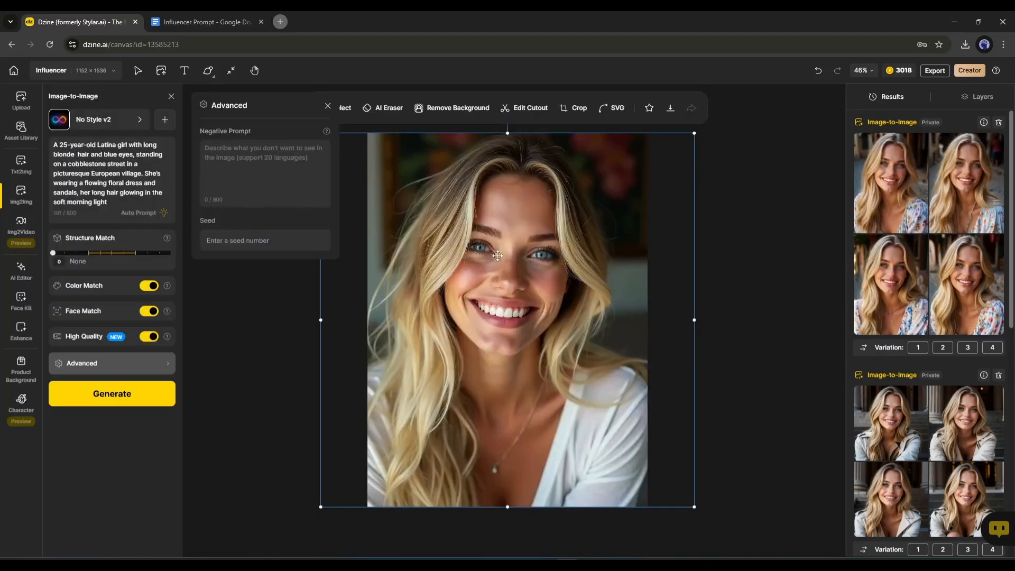
{"action": "mouse_move", "coordinate": [482, 177]}
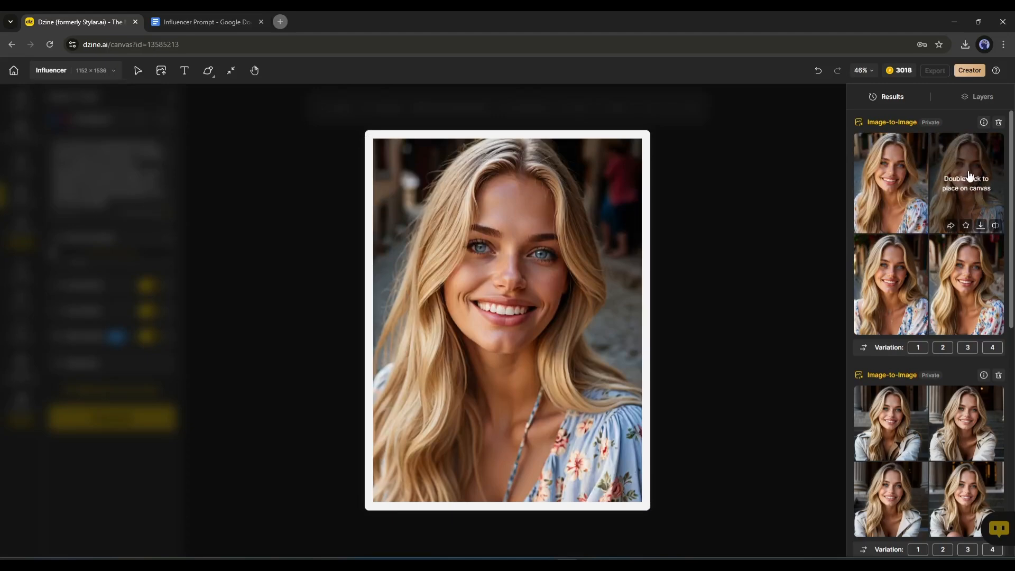
Place the chosen cobblestone-village floral-dress portrait onto the canvas
{"action": "double_click", "coordinate": [966, 183]}
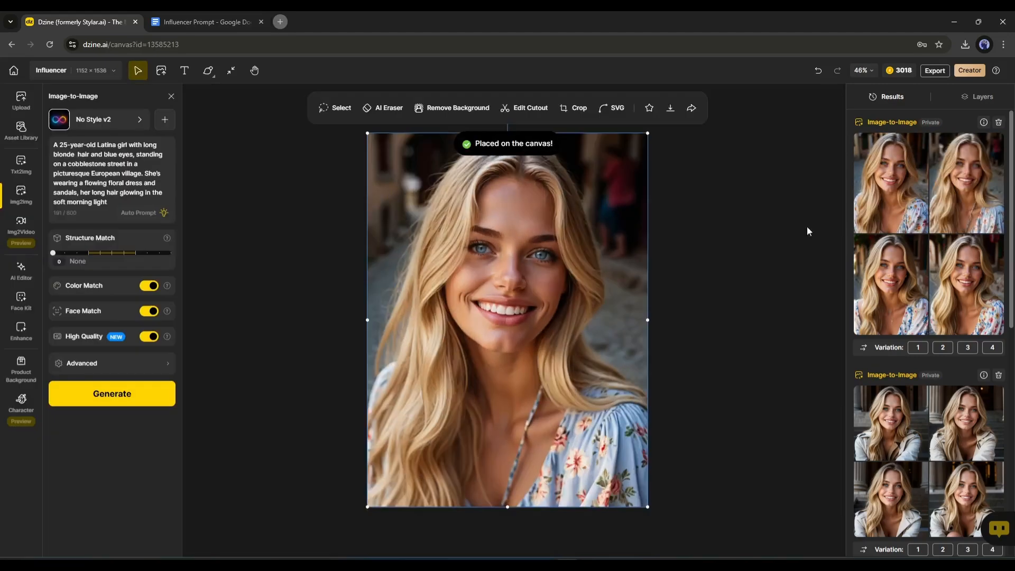
{"action": "mouse_move", "coordinate": [769, 265]}
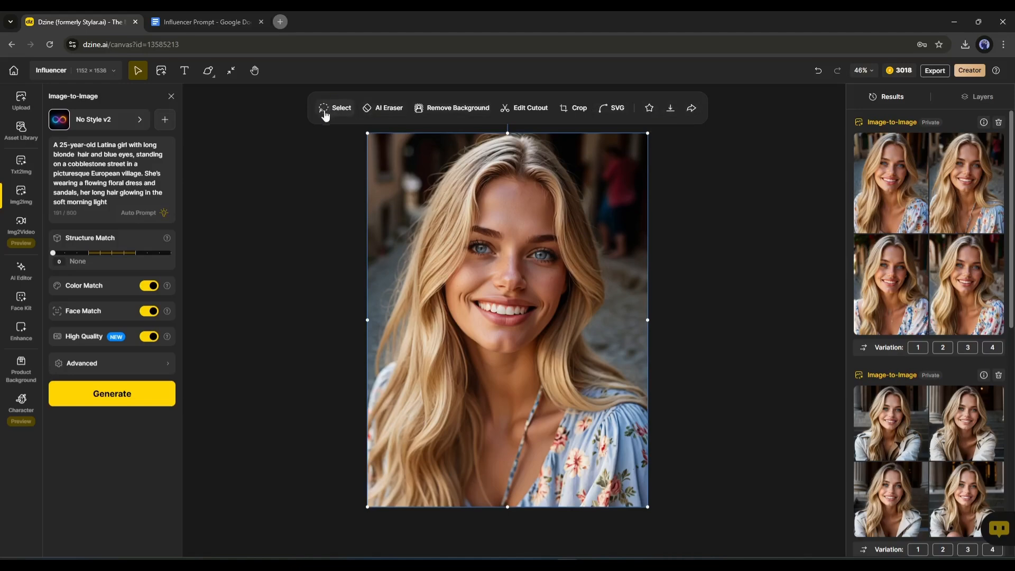
Try the Select tool's Brush, Auto and Union modes, then brush over the neck strap
{"action": "left_click", "coordinate": [335, 107]}
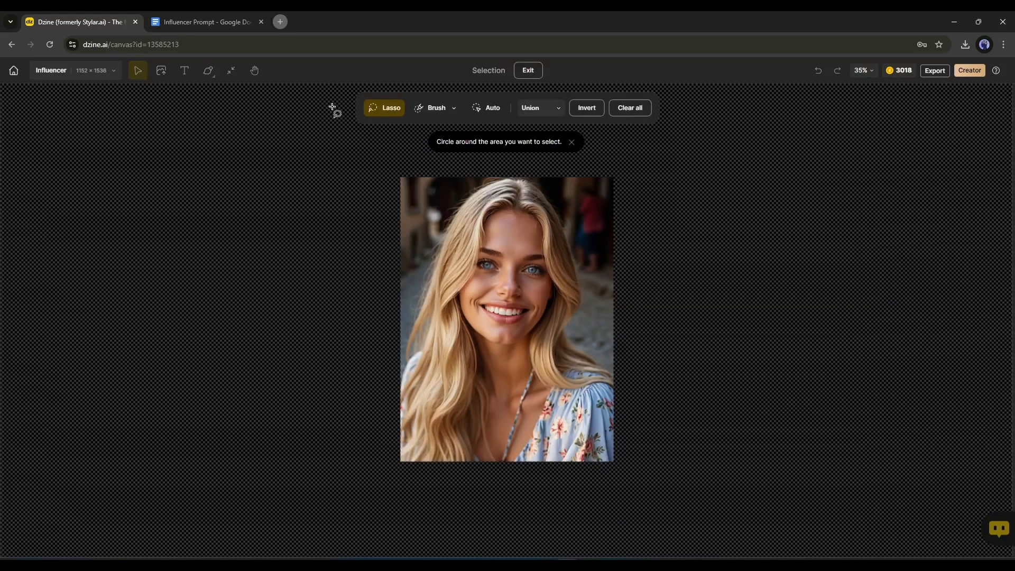
{"action": "mouse_move", "coordinate": [555, 344]}
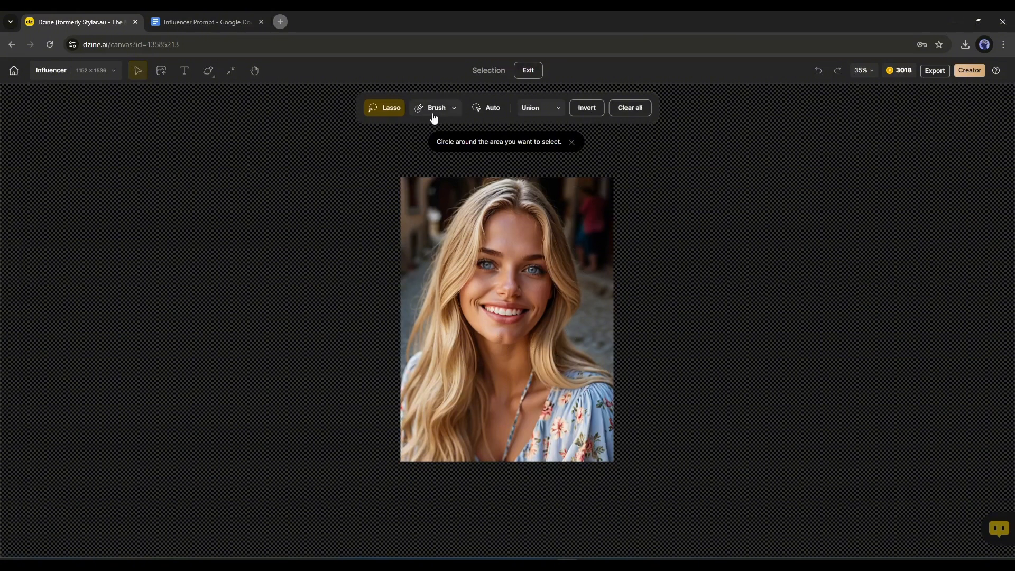
{"action": "left_click", "coordinate": [435, 108]}
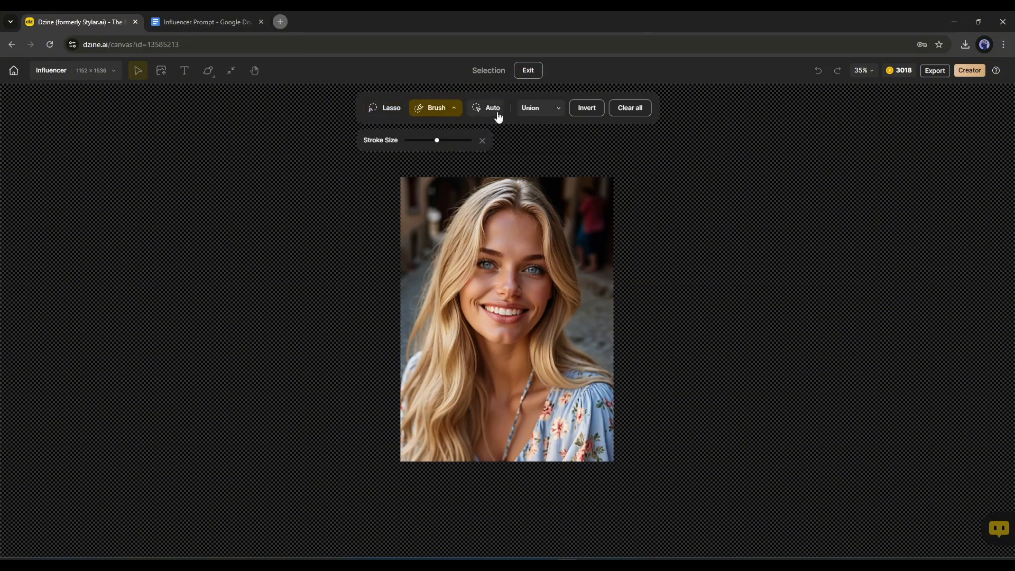
{"action": "left_click", "coordinate": [490, 107]}
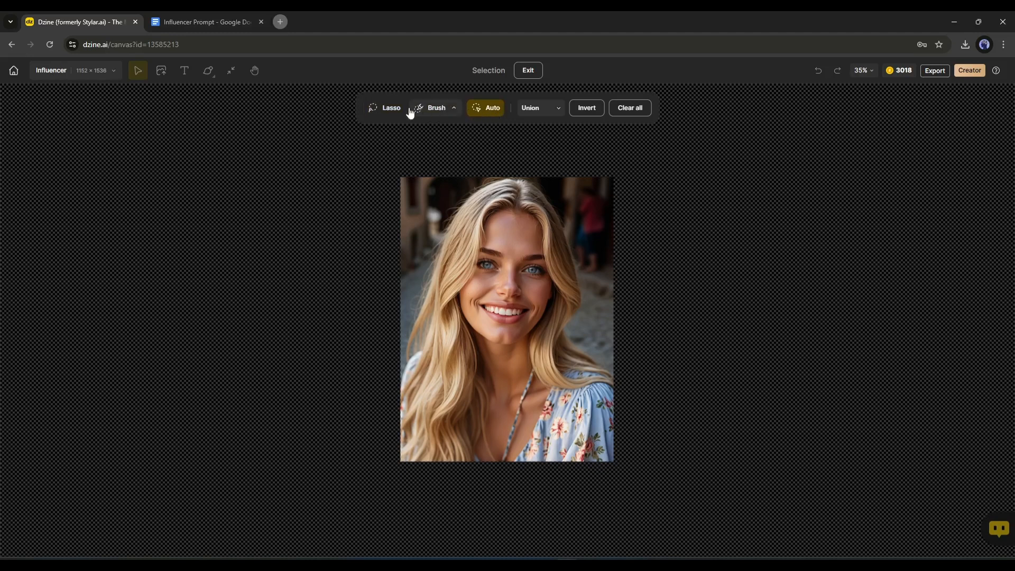
{"action": "left_click", "coordinate": [435, 107]}
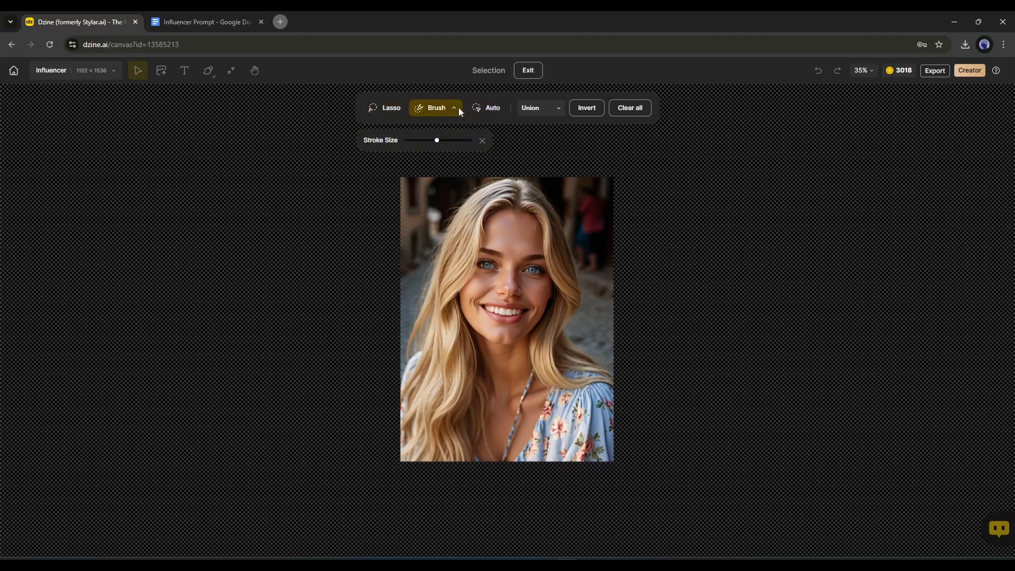
{"action": "left_click", "coordinate": [539, 107]}
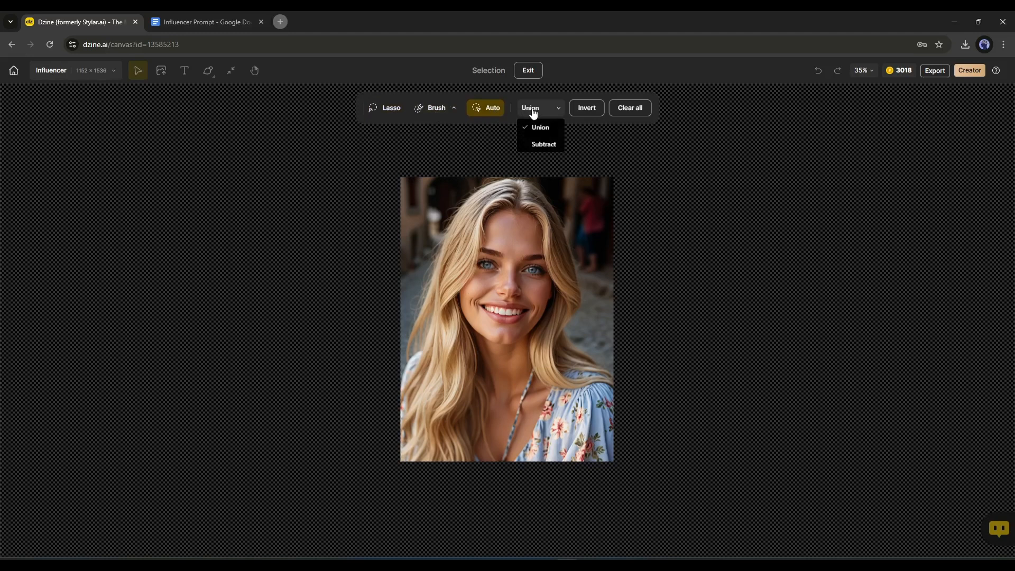
{"action": "left_click", "coordinate": [539, 127]}
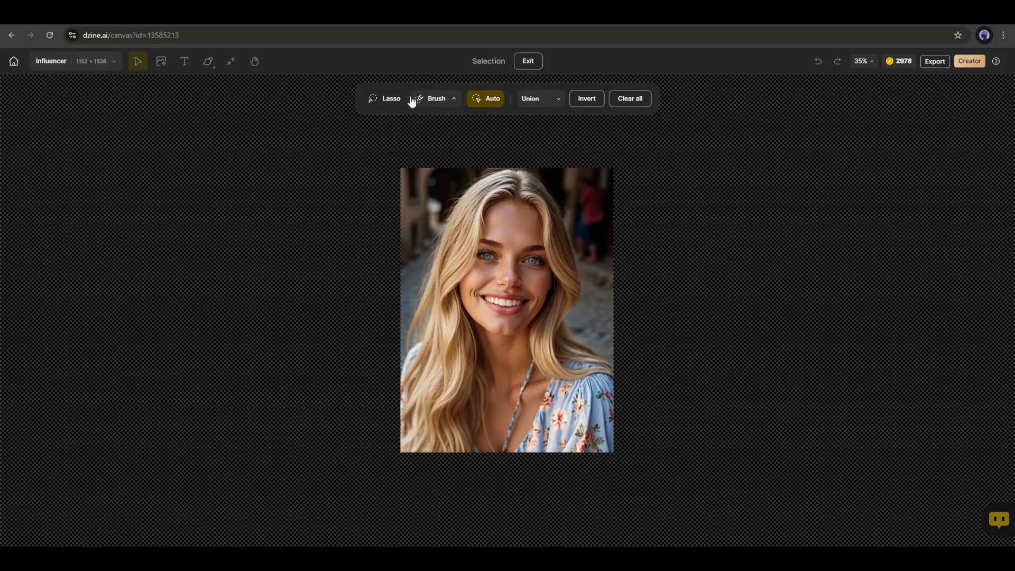
{"action": "left_click", "coordinate": [435, 99]}
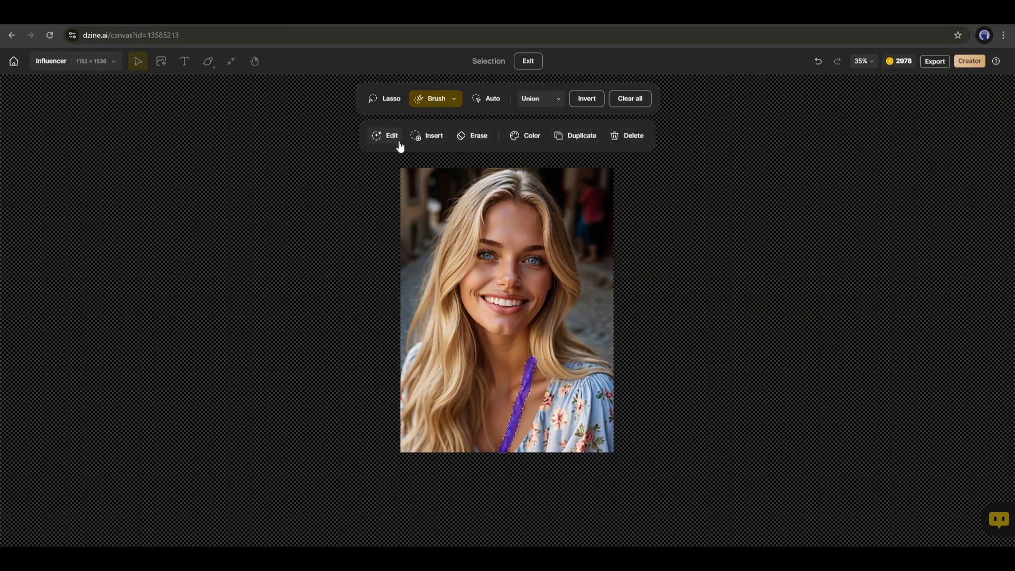
Erase the neck strap with AI Eraser and place the strap-free version on the canvas
{"action": "left_click", "coordinate": [385, 135]}
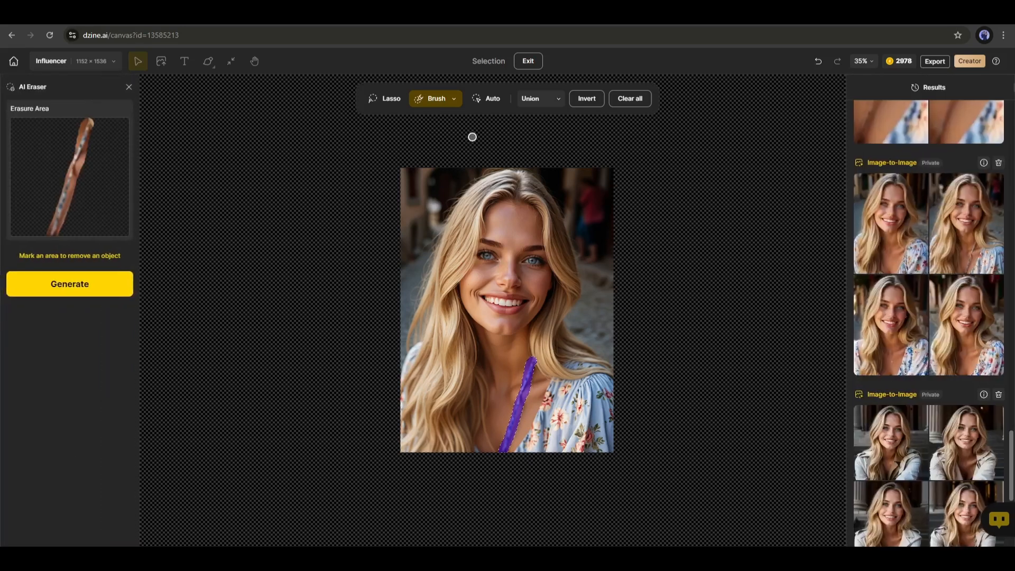
{"action": "left_click", "coordinate": [69, 283]}
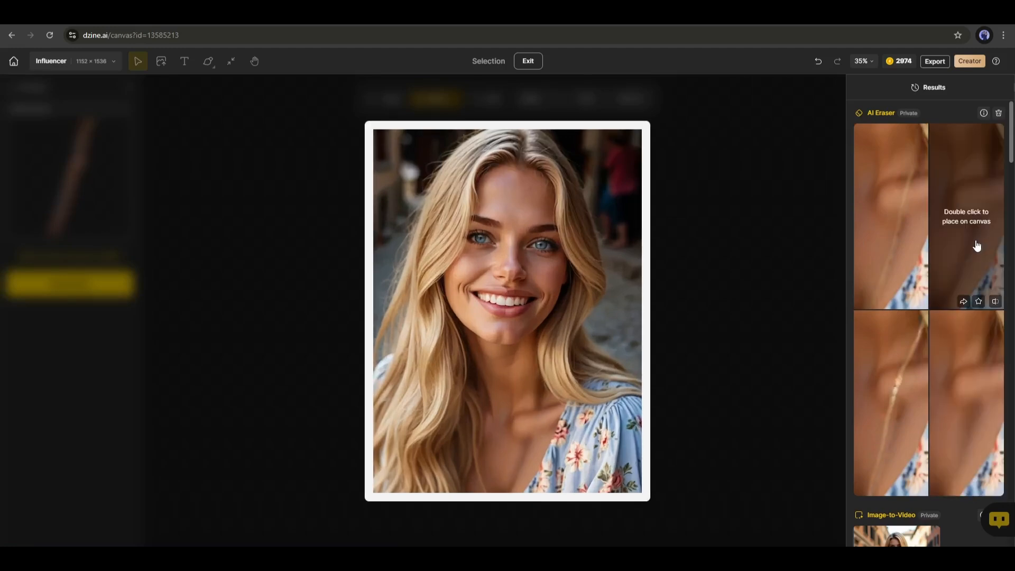
{"action": "double_click", "coordinate": [966, 216]}
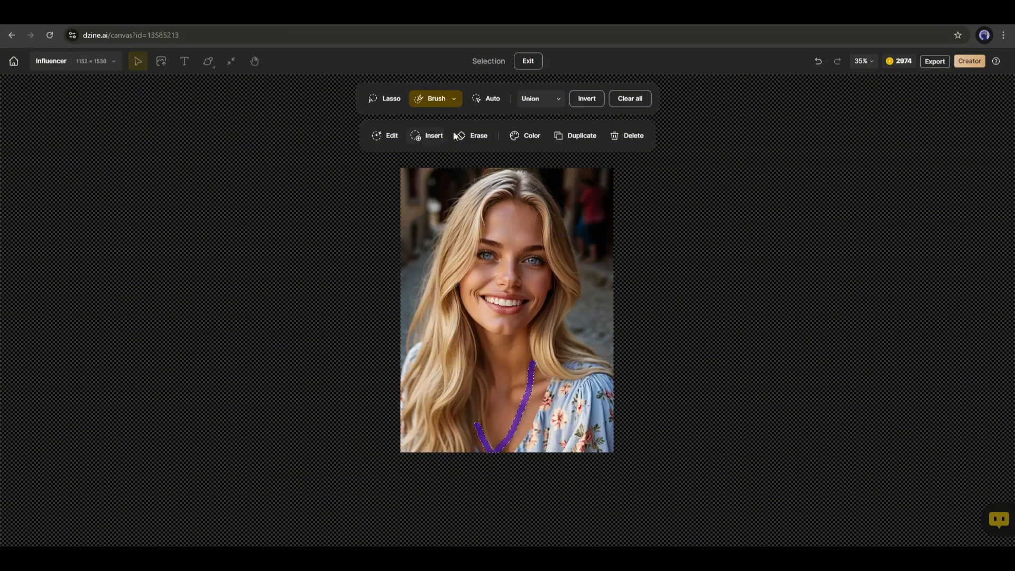
Run Local Edit on the masked neckline with the prompt 'necklace'
{"action": "left_click", "coordinate": [392, 135]}
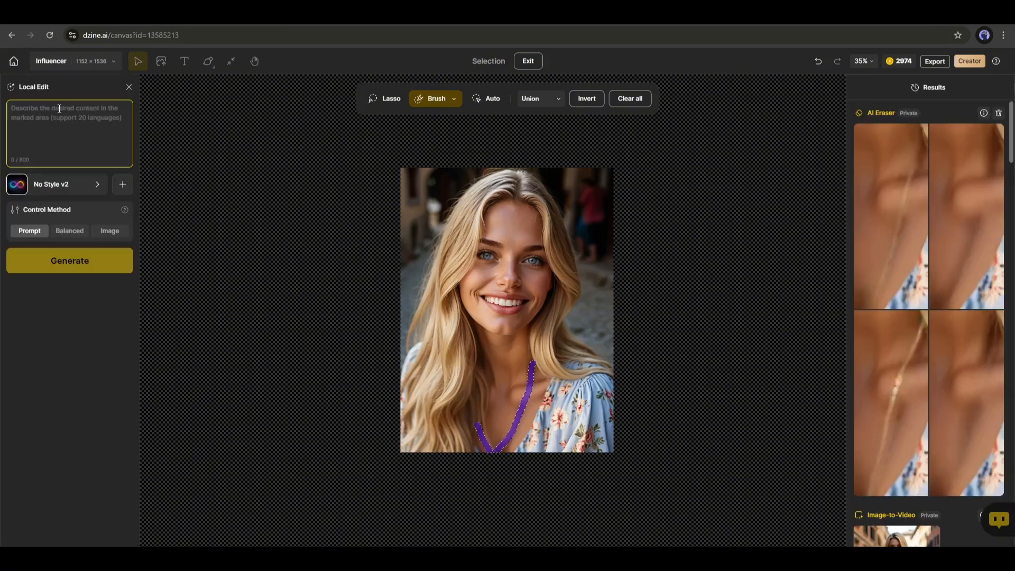
{"action": "type", "text": "necklace"}
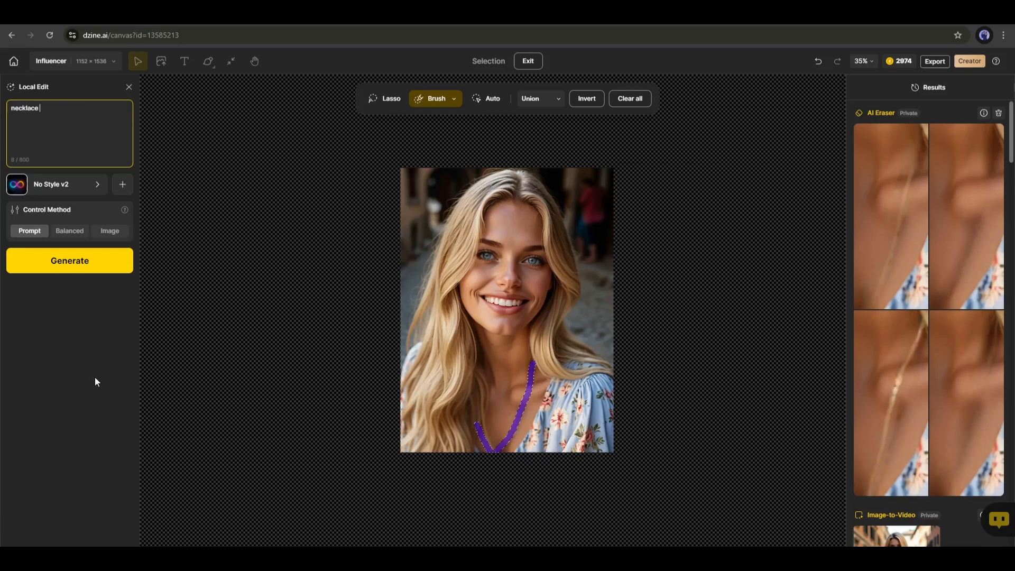
{"action": "left_click", "coordinate": [70, 260]}
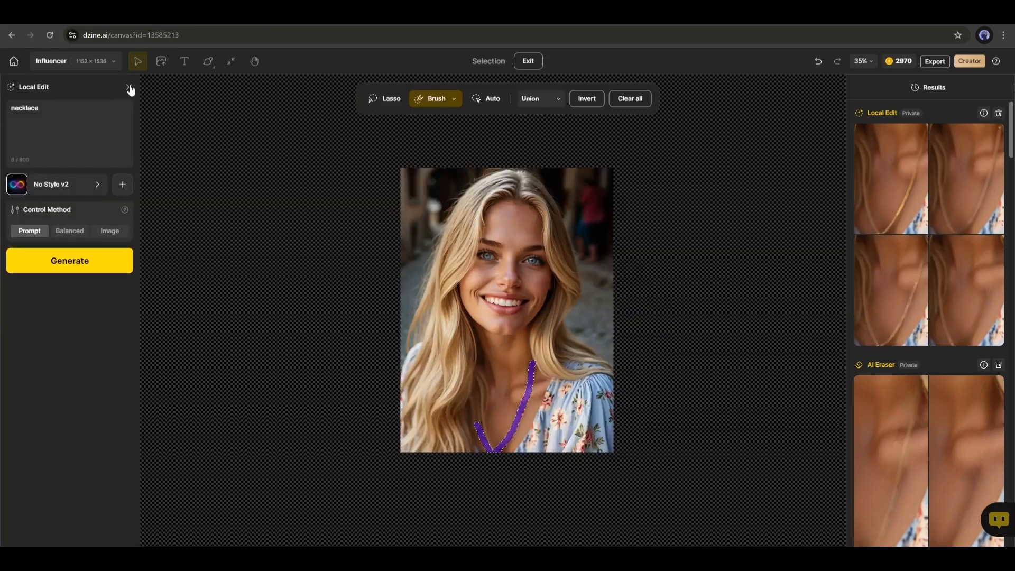
Insert the reference necklace with prompt 'necklace' and Object Match at Strong Match
{"action": "left_click", "coordinate": [129, 89]}
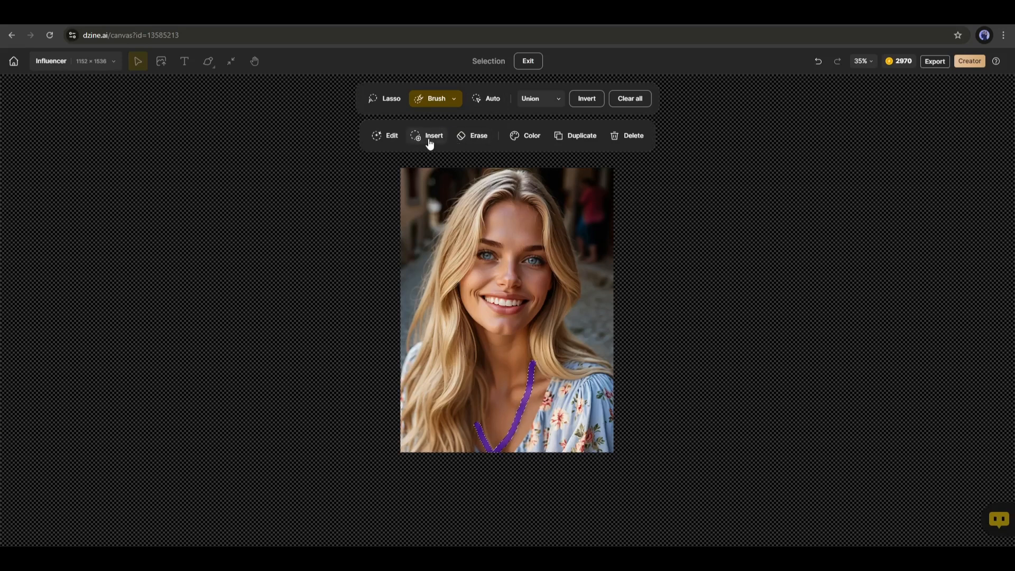
{"action": "left_click", "coordinate": [433, 135]}
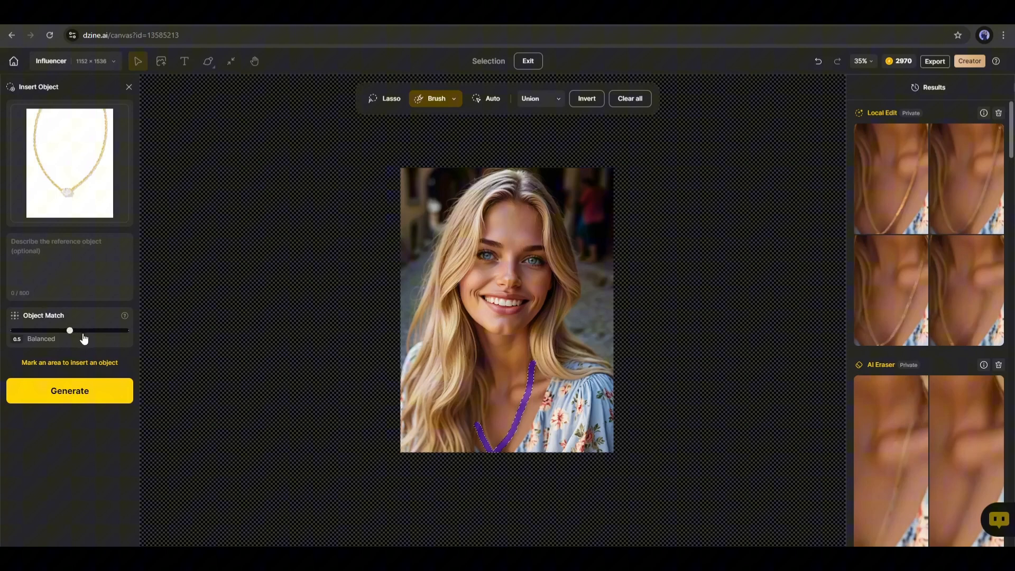
{"action": "type", "text": "n"}
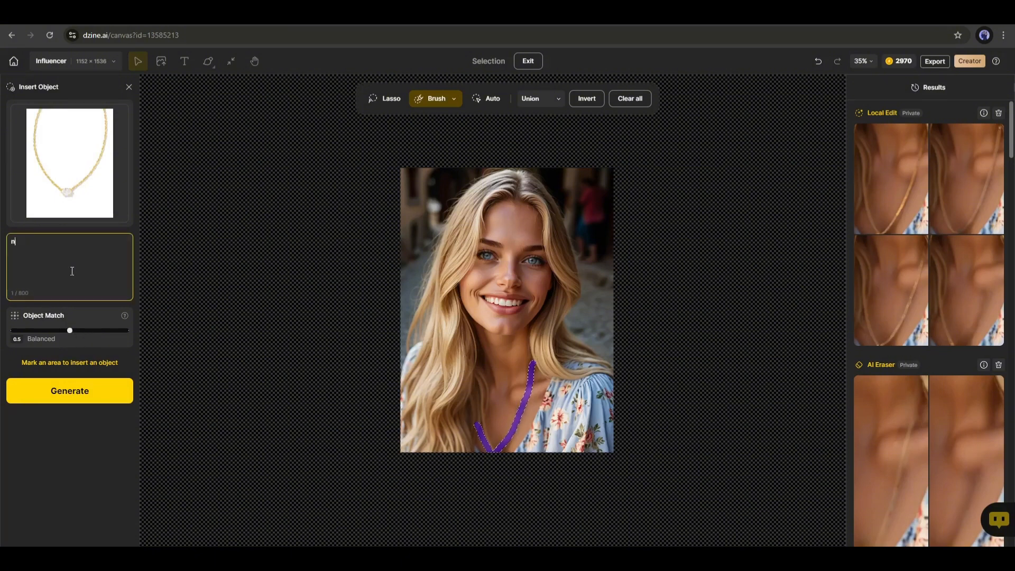
{"action": "type", "text": "ecklace"}
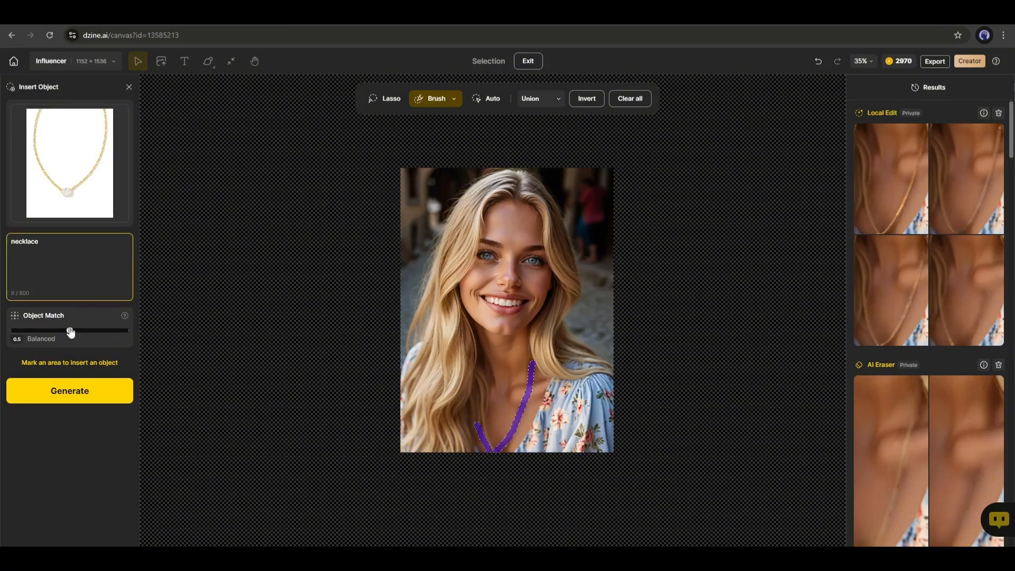
{"action": "left_click_drag", "start_coordinate": [60, 331], "coordinate": [127, 331]}
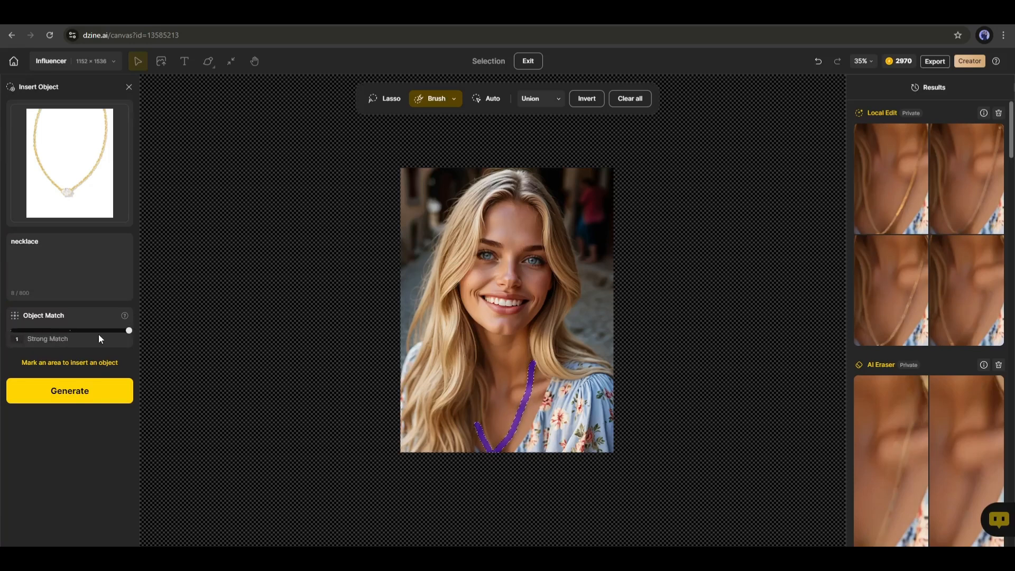
{"action": "left_click", "coordinate": [69, 390]}
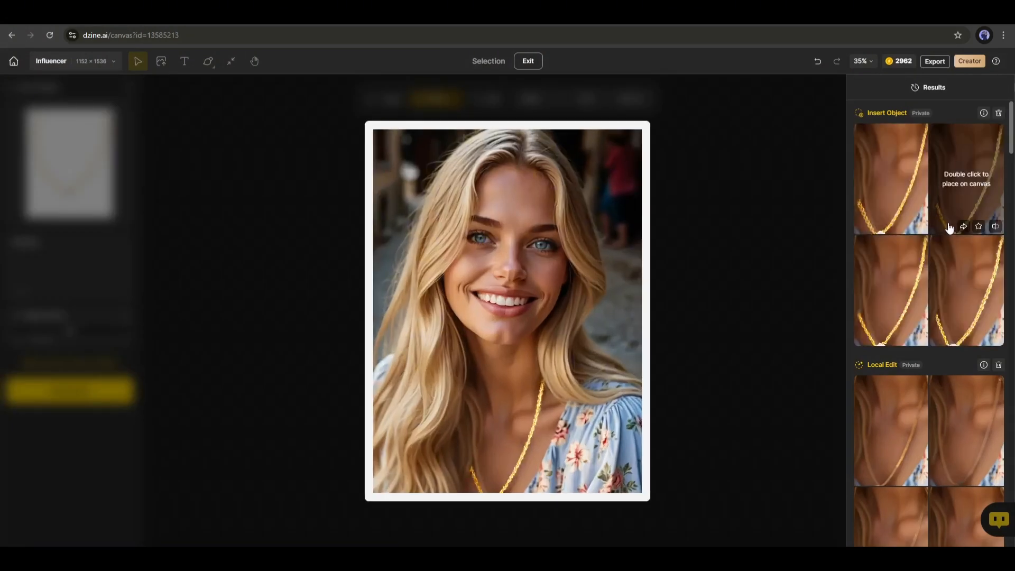
{"action": "mouse_move", "coordinate": [891, 289]}
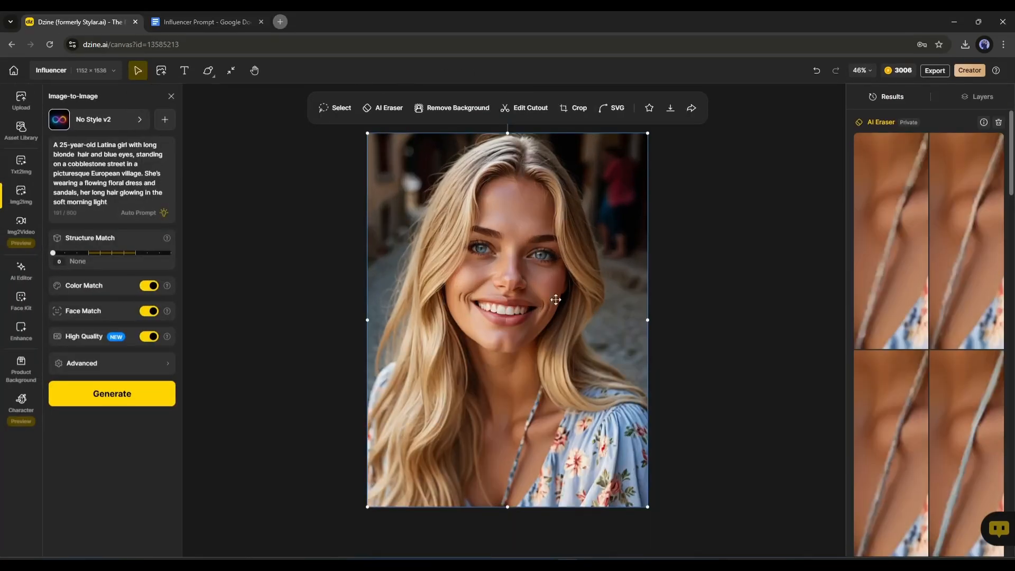
Start the eraser and select the smiling blonde street portrait on the canvas
{"action": "left_click", "coordinate": [389, 107]}
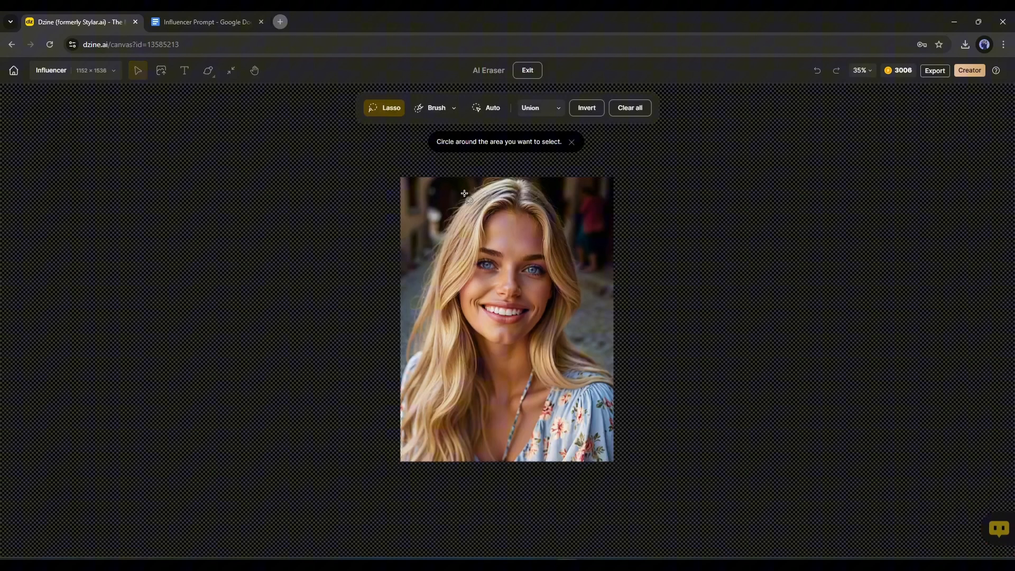
{"action": "mouse_move", "coordinate": [574, 194]}
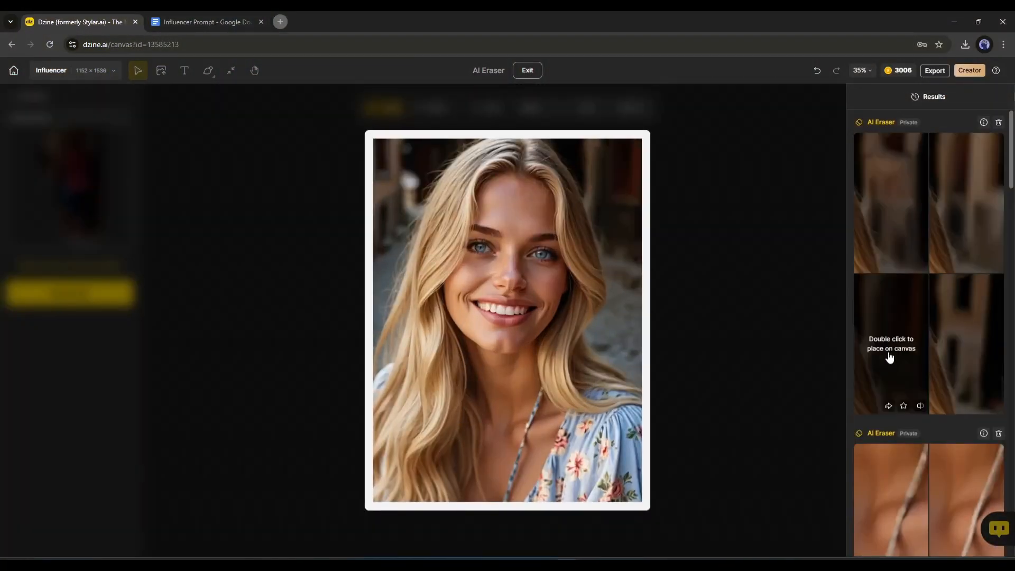
{"action": "left_click", "coordinate": [506, 317]}
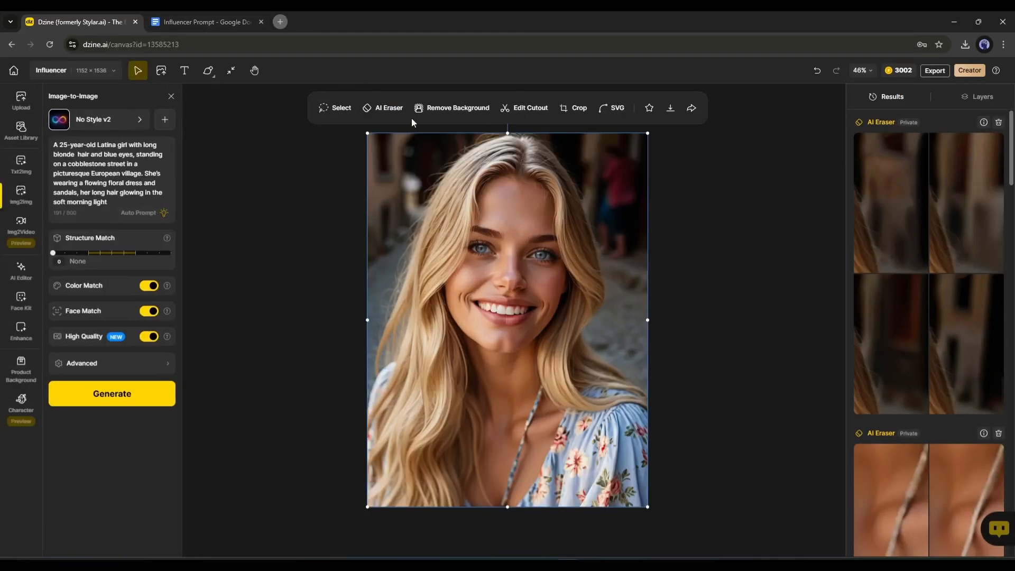
Remove the portrait's background and erase leftover edges around her hair in Edit Cutout
{"action": "left_click", "coordinate": [457, 107]}
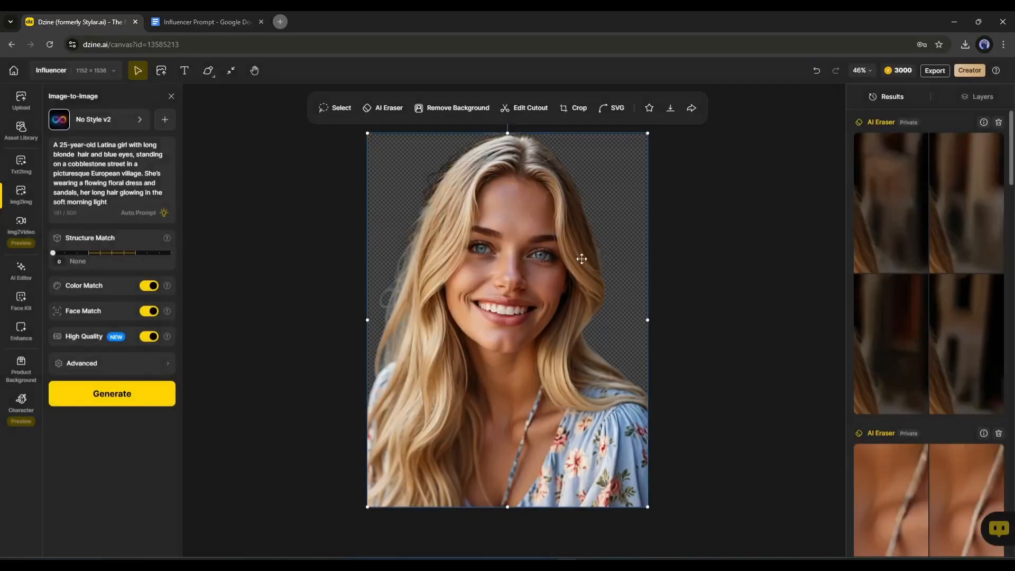
{"action": "mouse_move", "coordinate": [501, 247]}
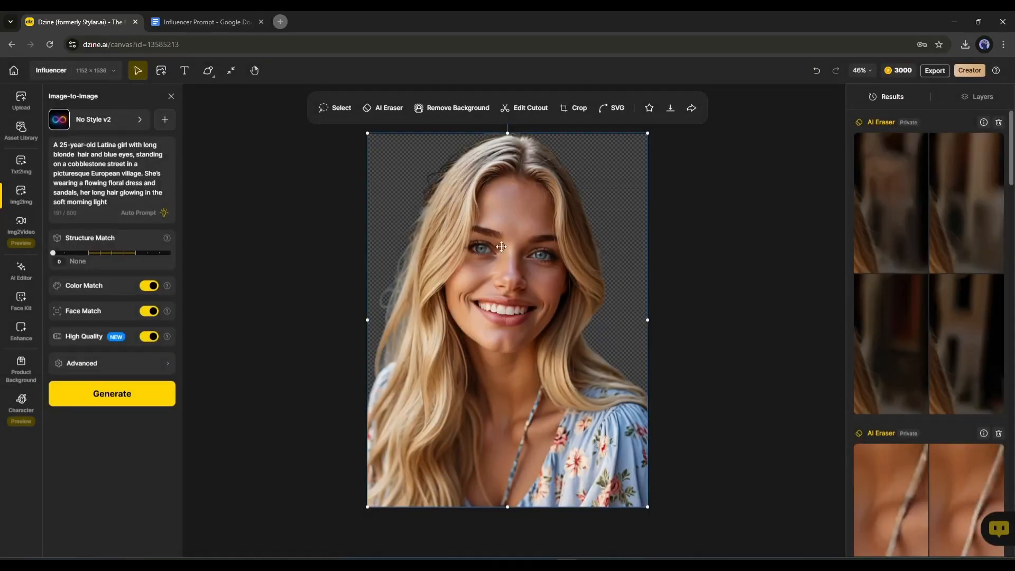
{"action": "left_click", "coordinate": [528, 108]}
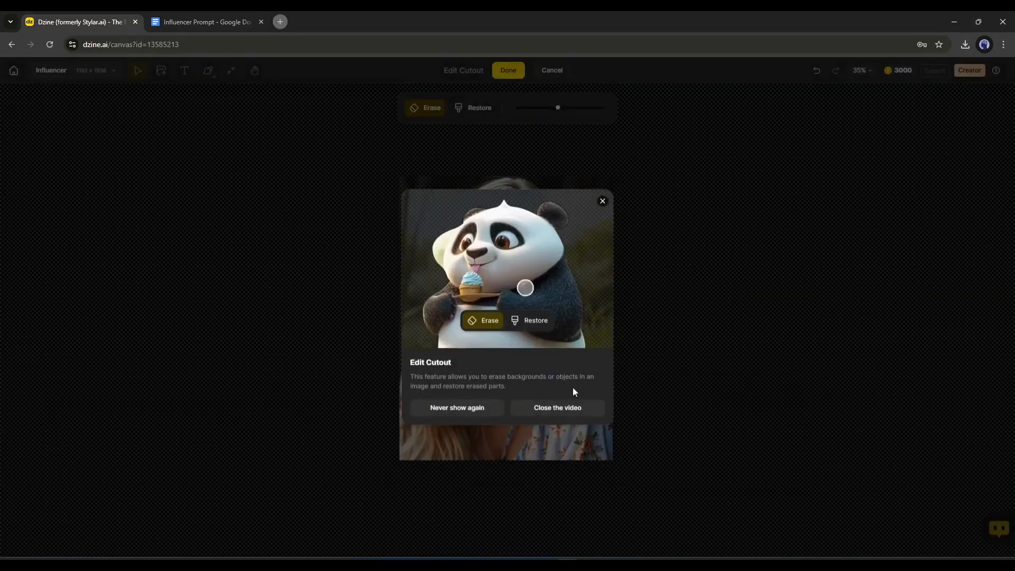
{"action": "left_click", "coordinate": [556, 407]}
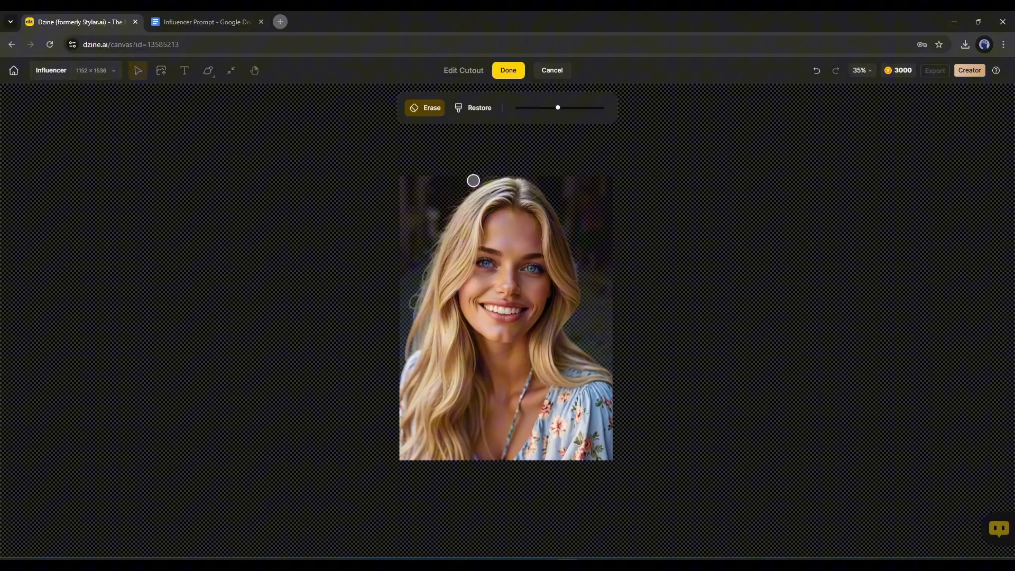
{"action": "left_click_drag", "start_coordinate": [473, 181], "coordinate": [430, 227]}
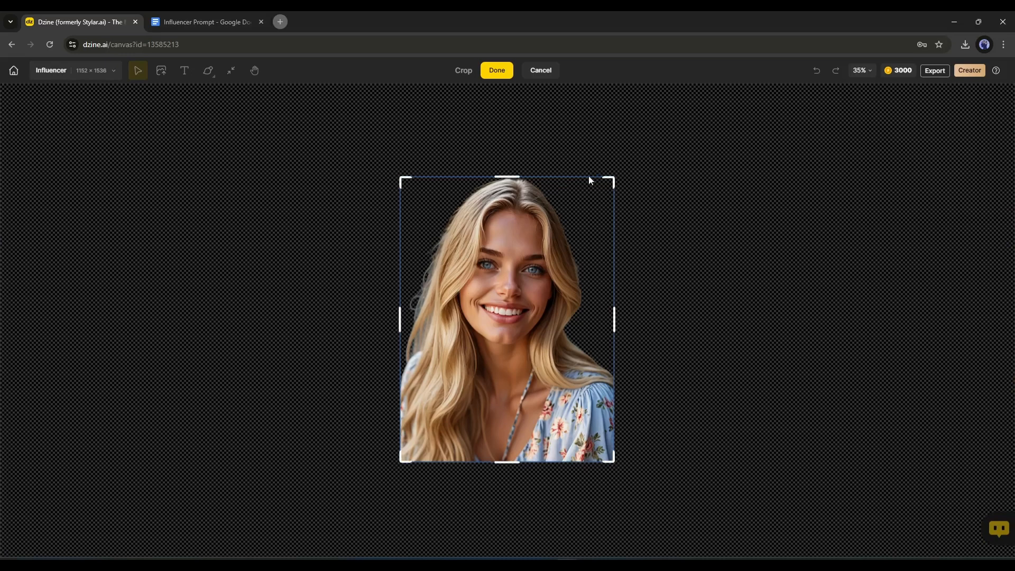
{"action": "left_click", "coordinate": [496, 70]}
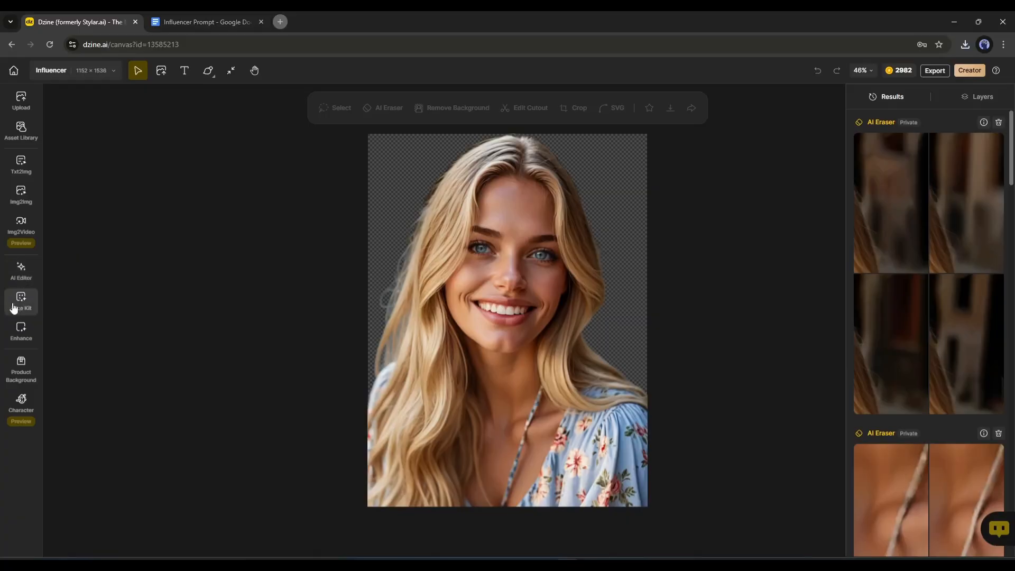
Face Swap the uploaded blonde portrait onto the red Vespa image, then select the result
{"action": "left_click", "coordinate": [20, 301]}
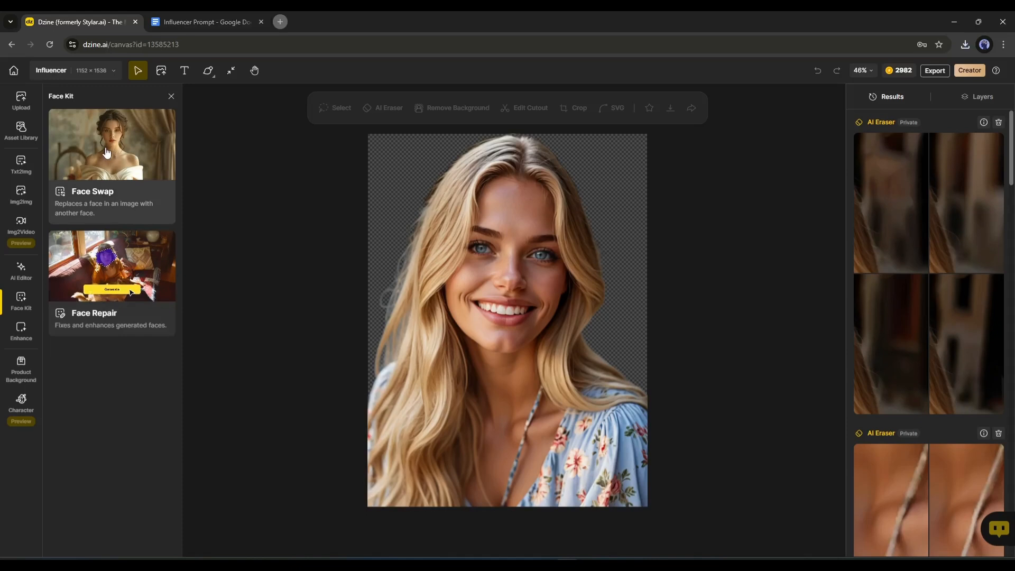
{"action": "left_click", "coordinate": [112, 144]}
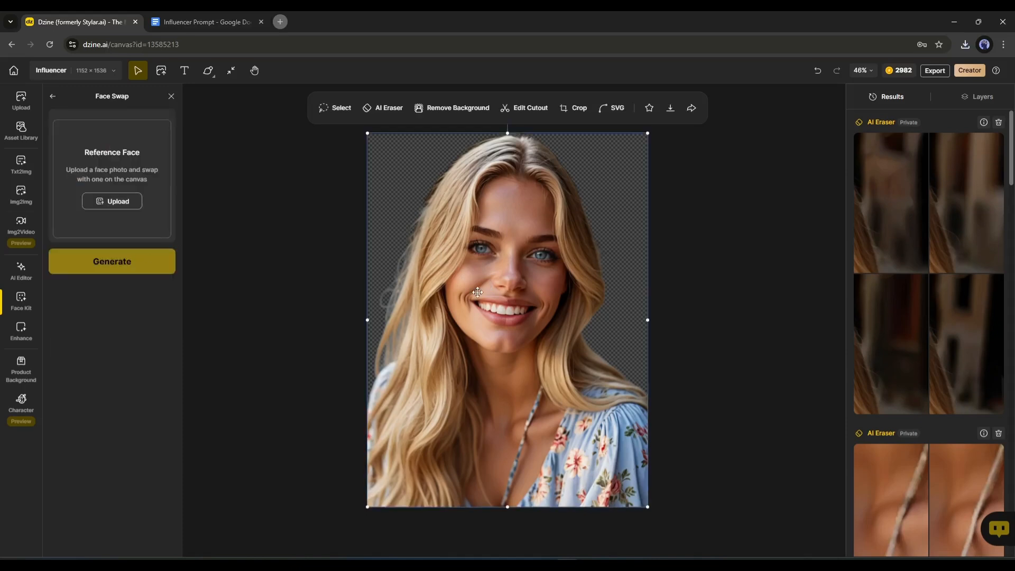
{"action": "left_click", "coordinate": [111, 201]}
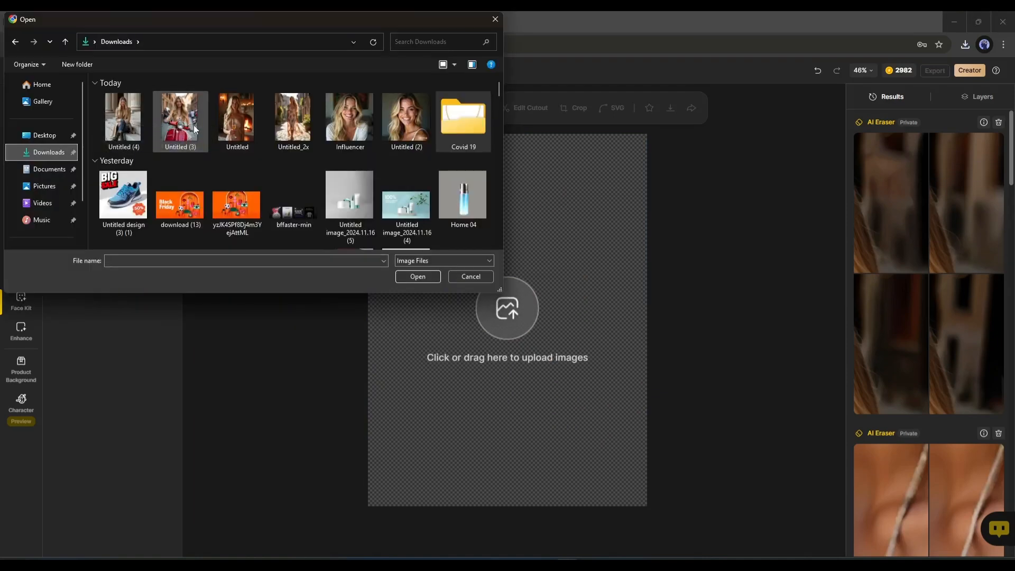
{"action": "left_click", "coordinate": [469, 276]}
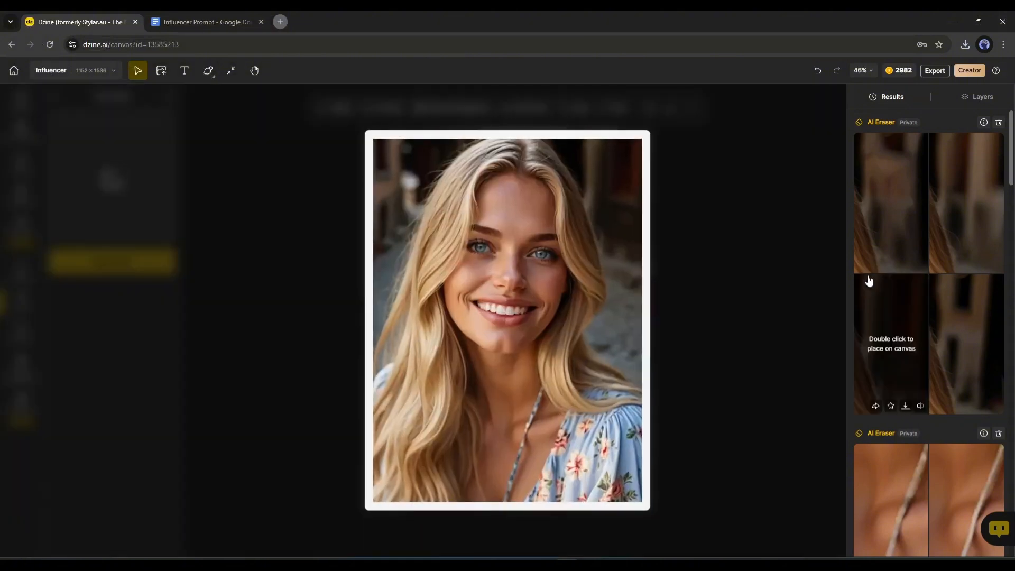
{"action": "left_click", "coordinate": [111, 262]}
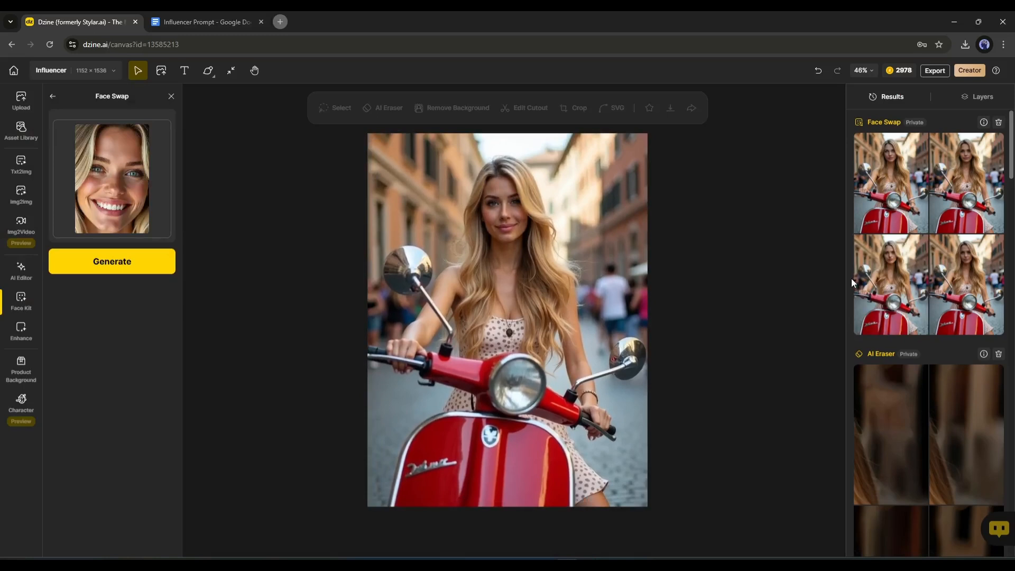
{"action": "mouse_move", "coordinate": [797, 277]}
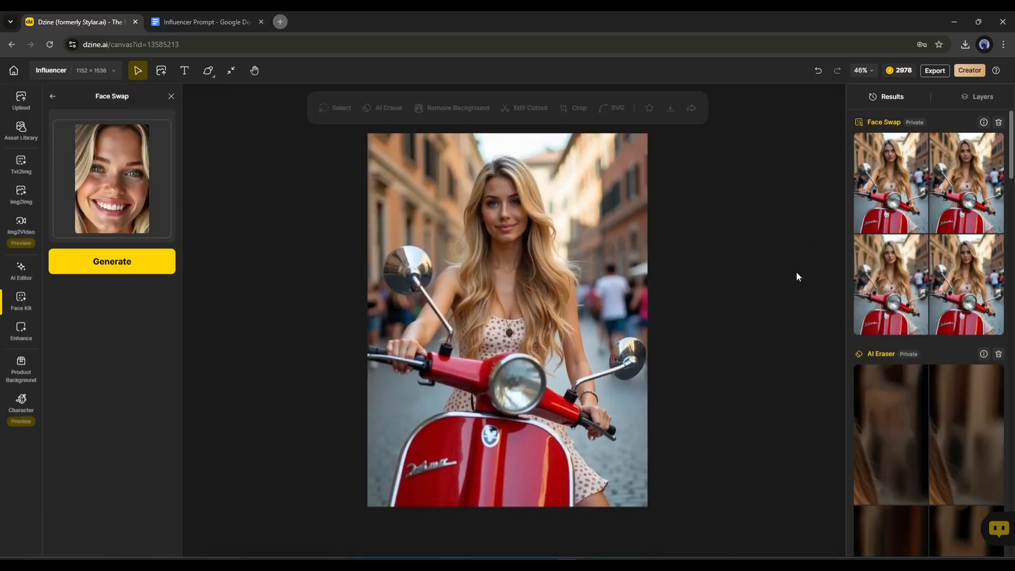
{"action": "left_click", "coordinate": [506, 317]}
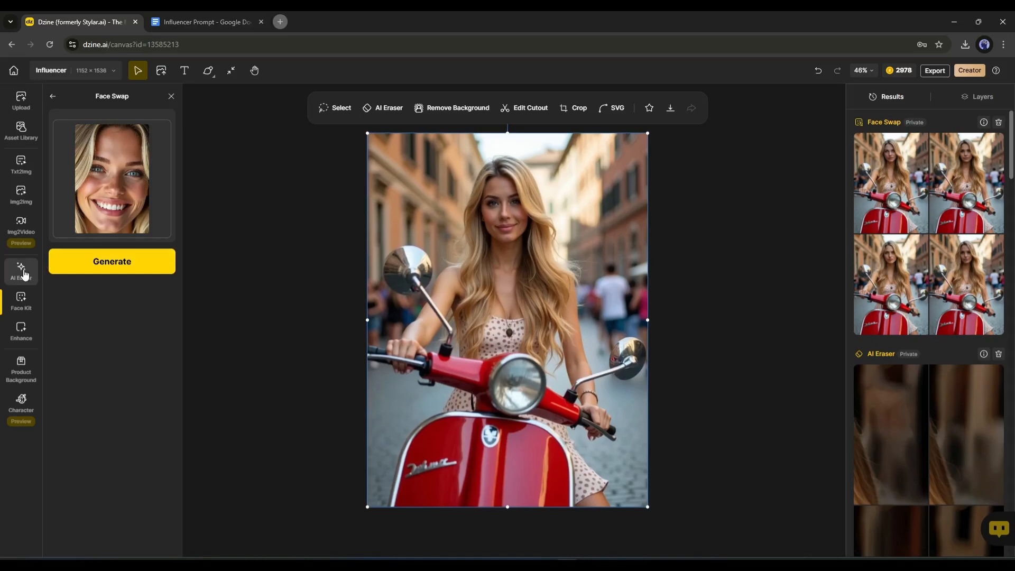
Generate a 10-second Img2Video clip of the blonde girl riding, then preview it
{"action": "left_click", "coordinate": [21, 271]}
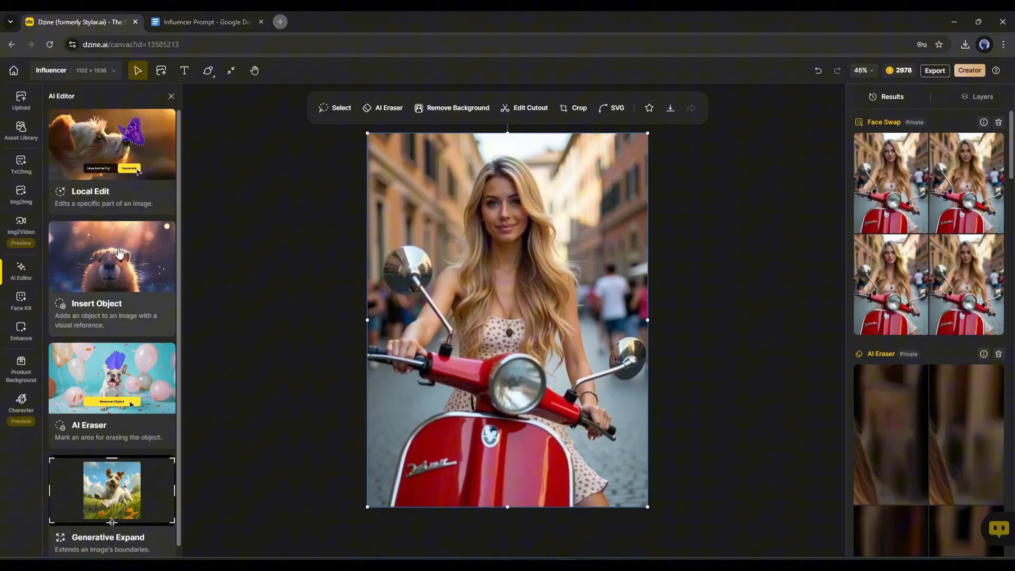
{"action": "left_click", "coordinate": [20, 227]}
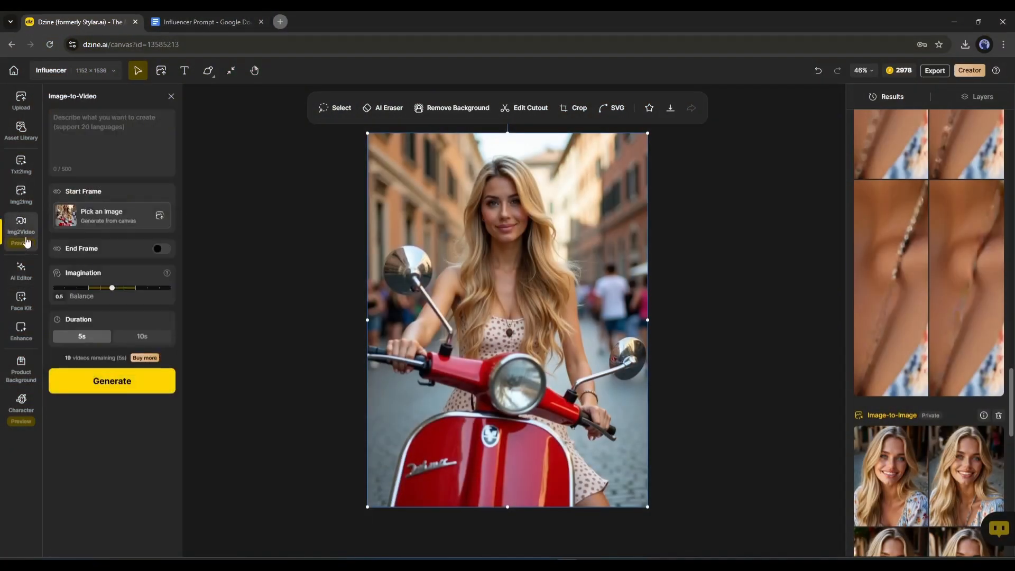
{"action": "left_click", "coordinate": [110, 141]}
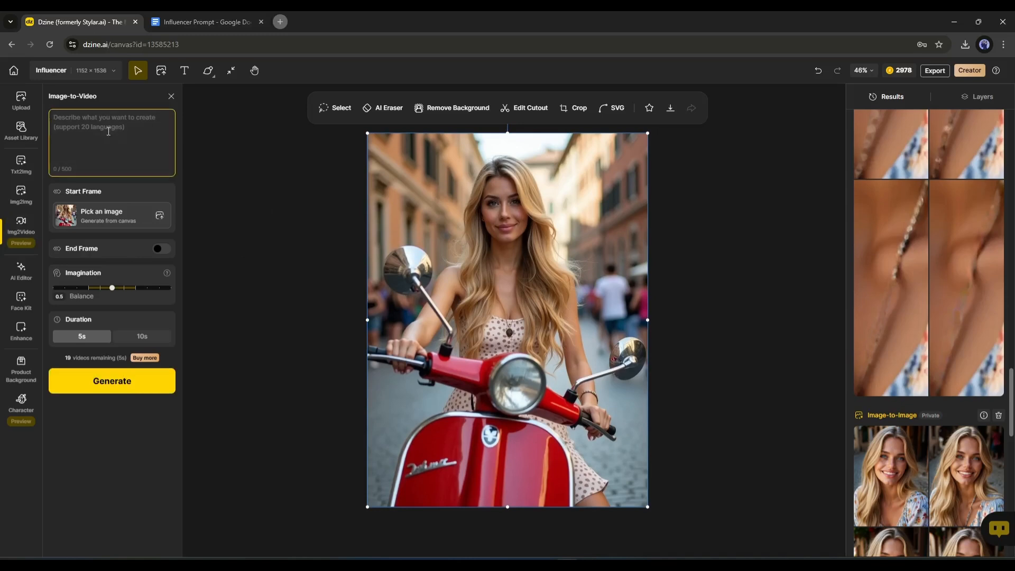
{"action": "type", "text": "A 25-year-old Latina girl with super long shiny blonde hair and bright blue eyes, riding  a classic red Vespa scooter in the streets of Rome."}
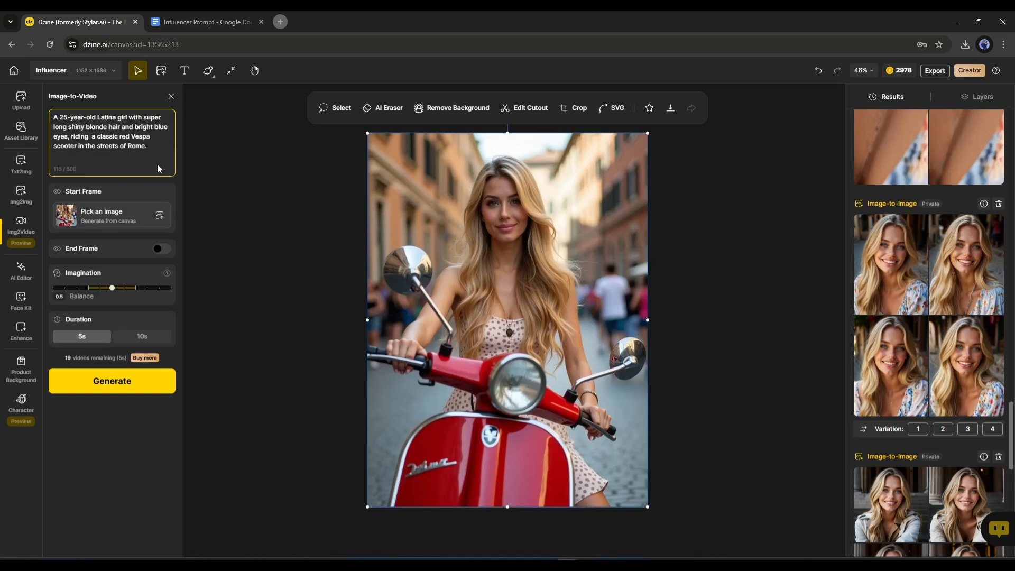
{"action": "mouse_move", "coordinate": [351, 270]}
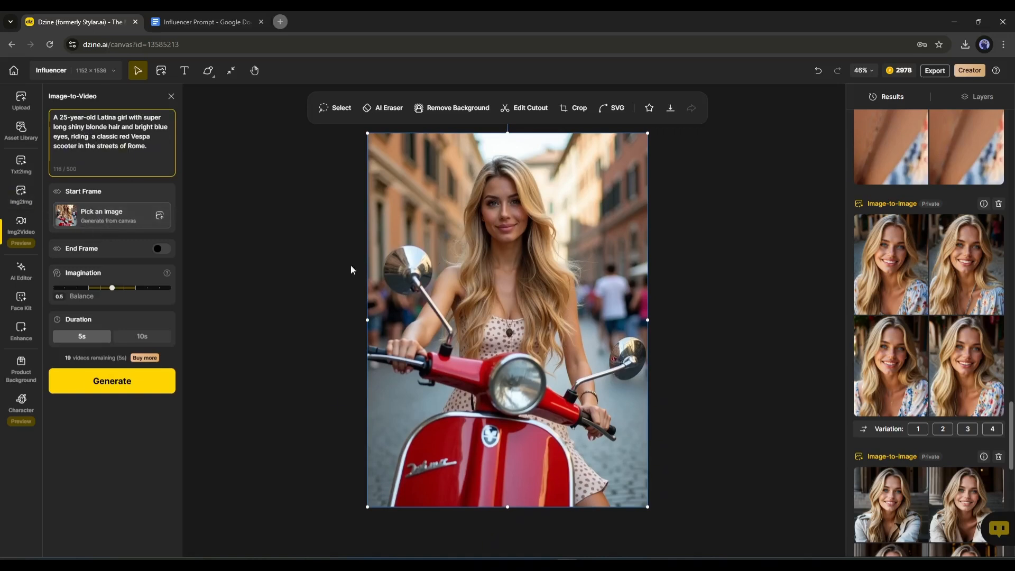
{"action": "left_click", "coordinate": [159, 249]}
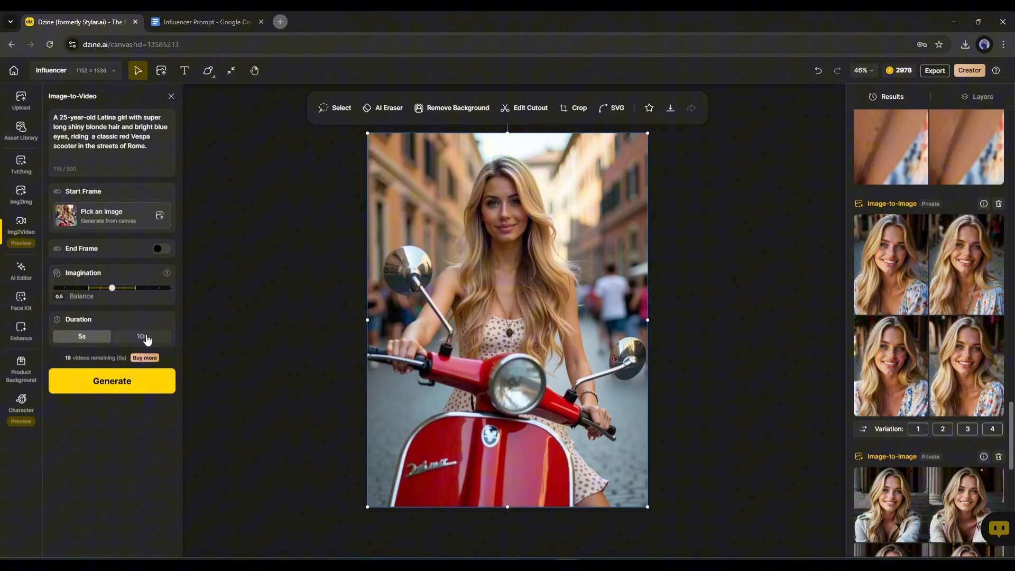
{"action": "left_click", "coordinate": [141, 336]}
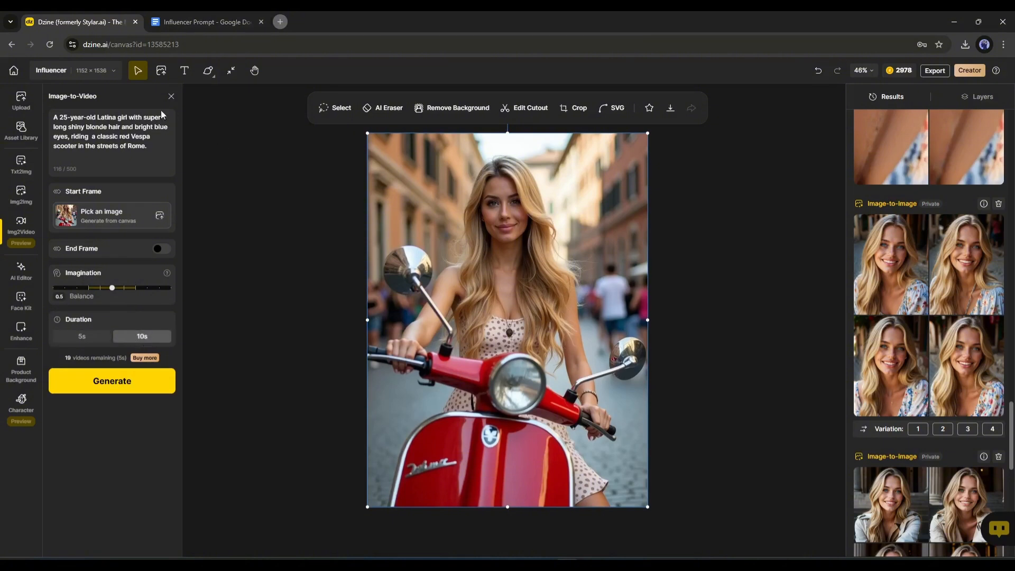
{"action": "mouse_move", "coordinate": [112, 381]}
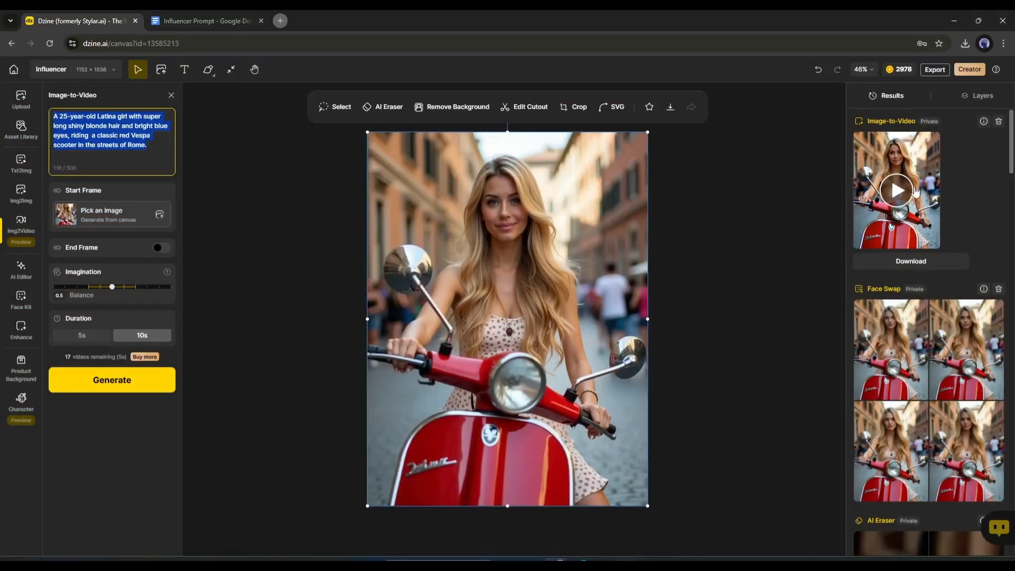
{"action": "left_click", "coordinate": [895, 190]}
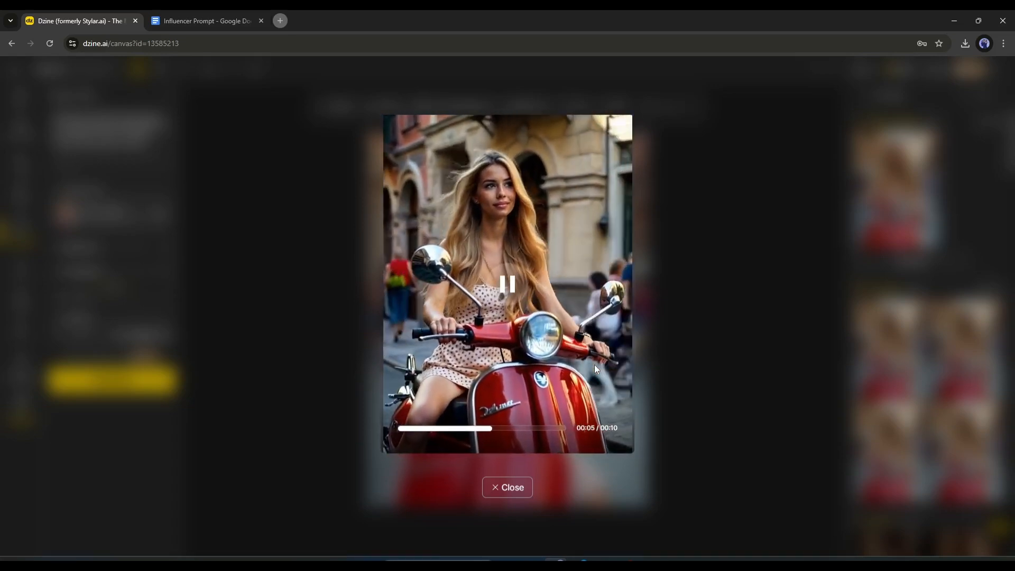
{"action": "left_click", "coordinate": [507, 487]}
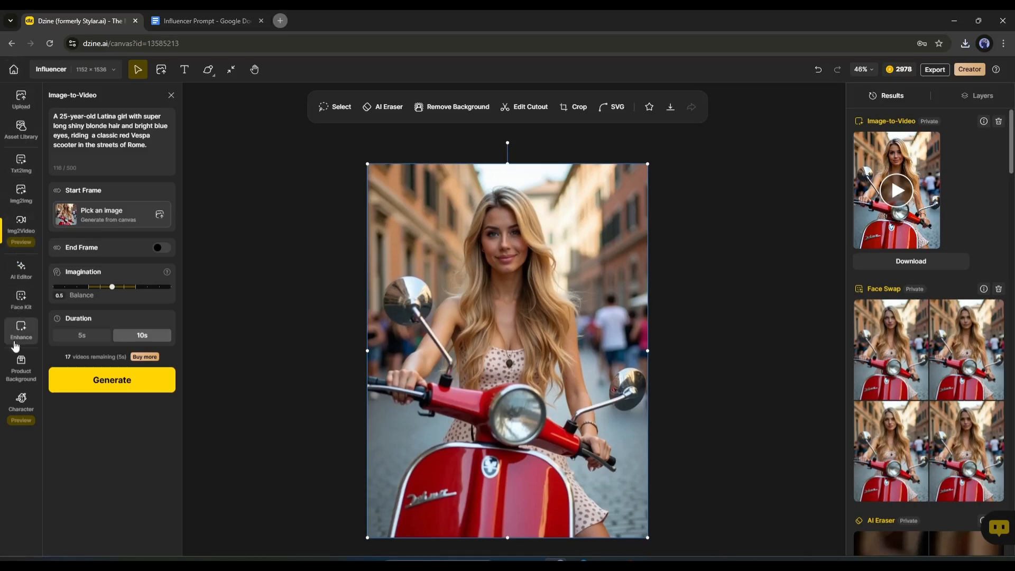
Open the pricing page from the Creator badge and scroll through the annual plans
{"action": "left_click", "coordinate": [21, 369]}
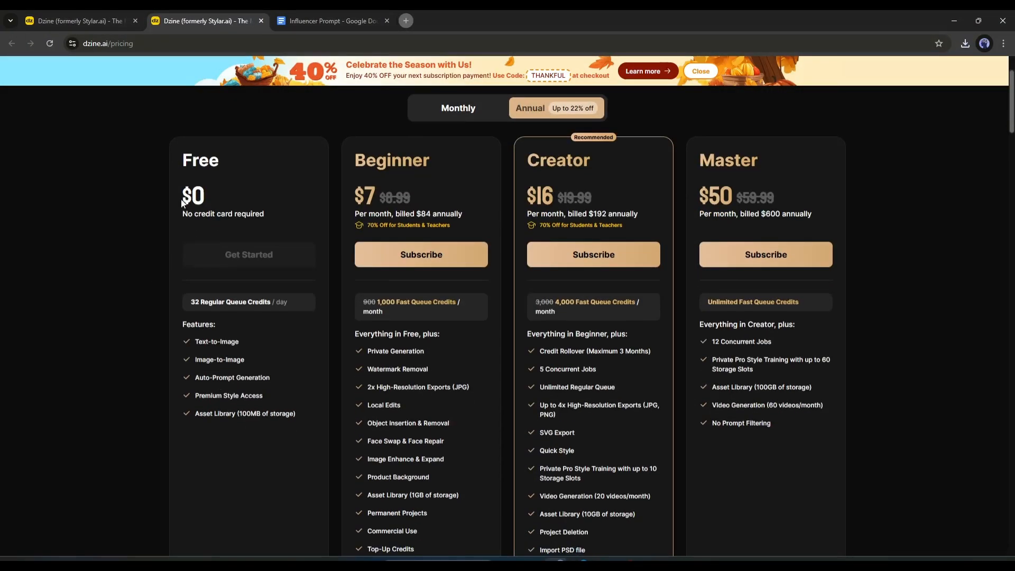
{"action": "scroll", "scroll_direction": "down", "scroll_amount": 3}
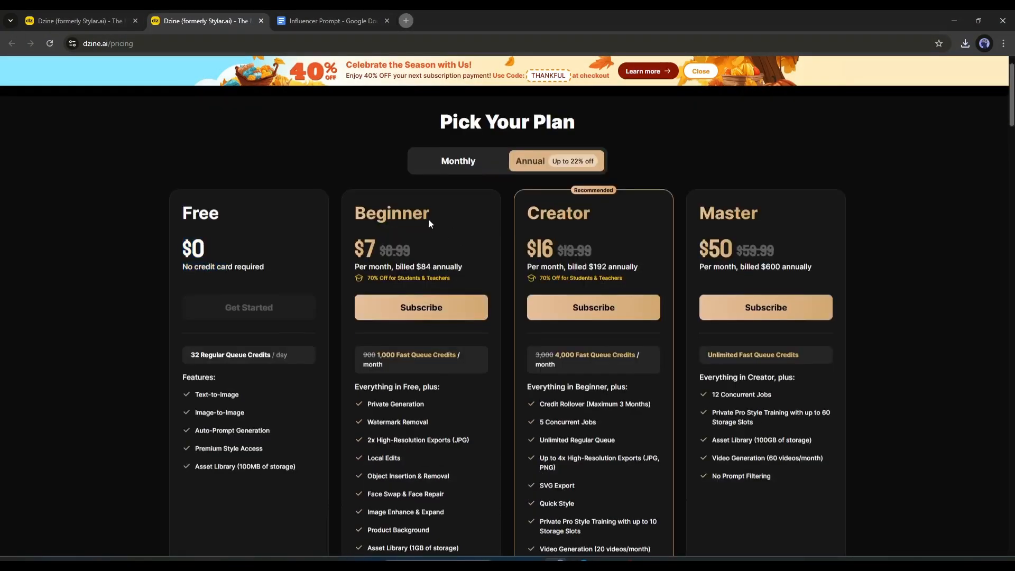